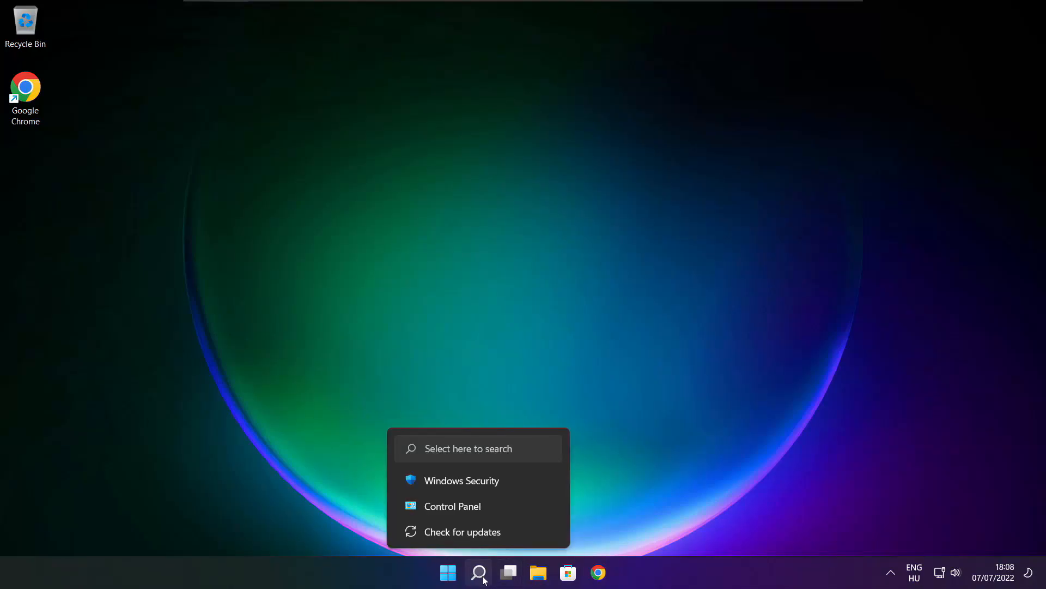
- Find and launch Device Manager through Windows Search with the query "device Manager"
left_click(478, 572)
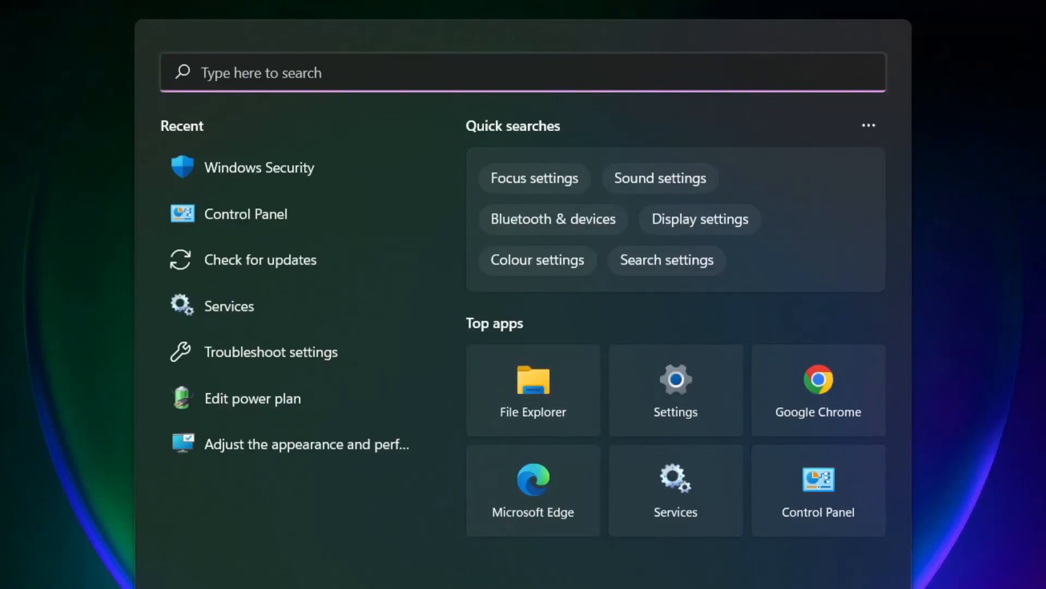
type("device Manager")
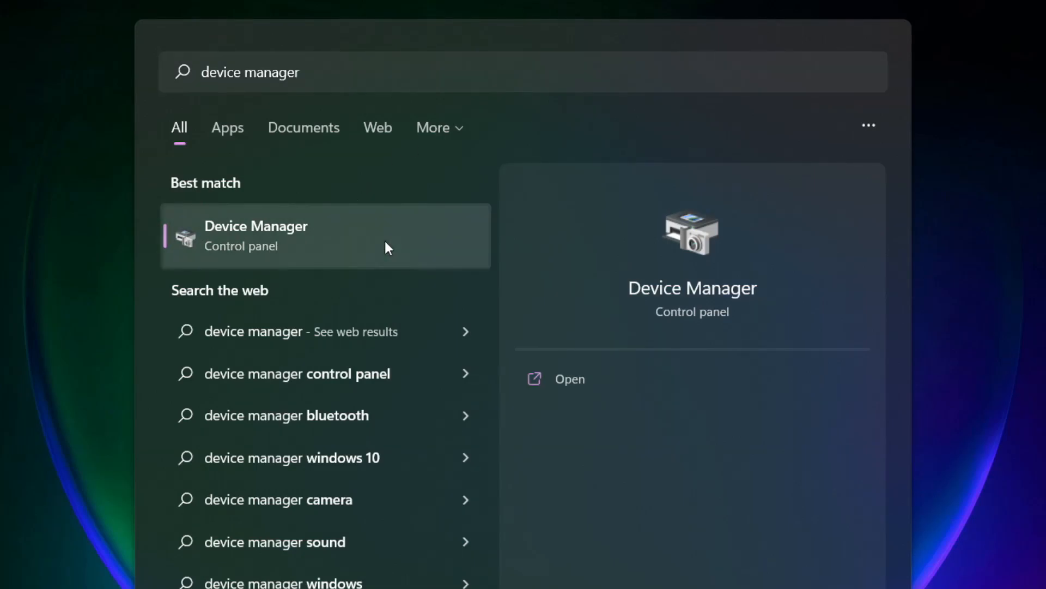
left_click(257, 235)
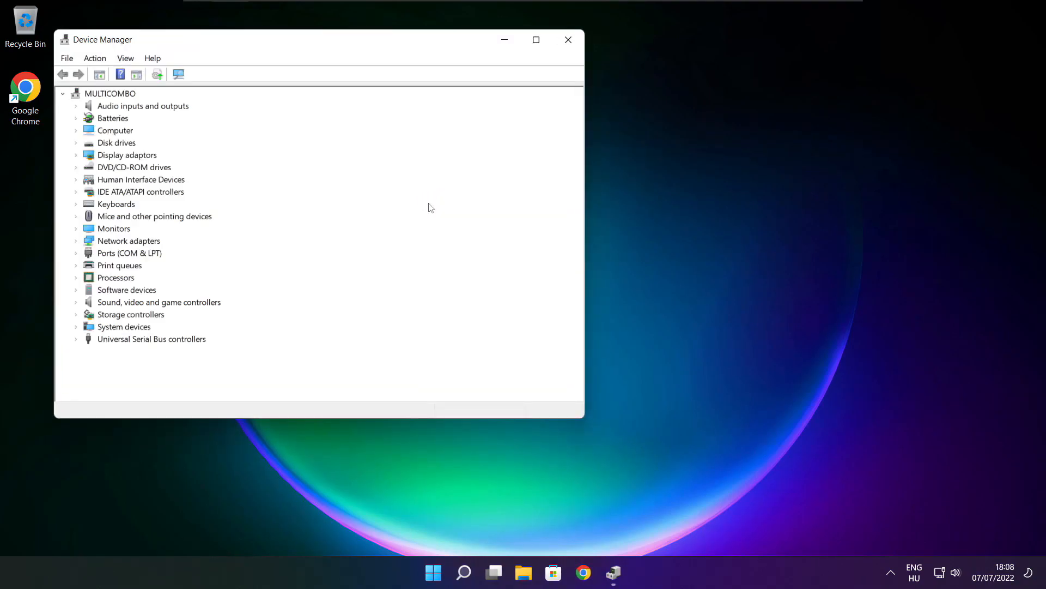
- Start the Update driver wizard for the VMware SVGA 3D display adapter
left_click(535, 39)
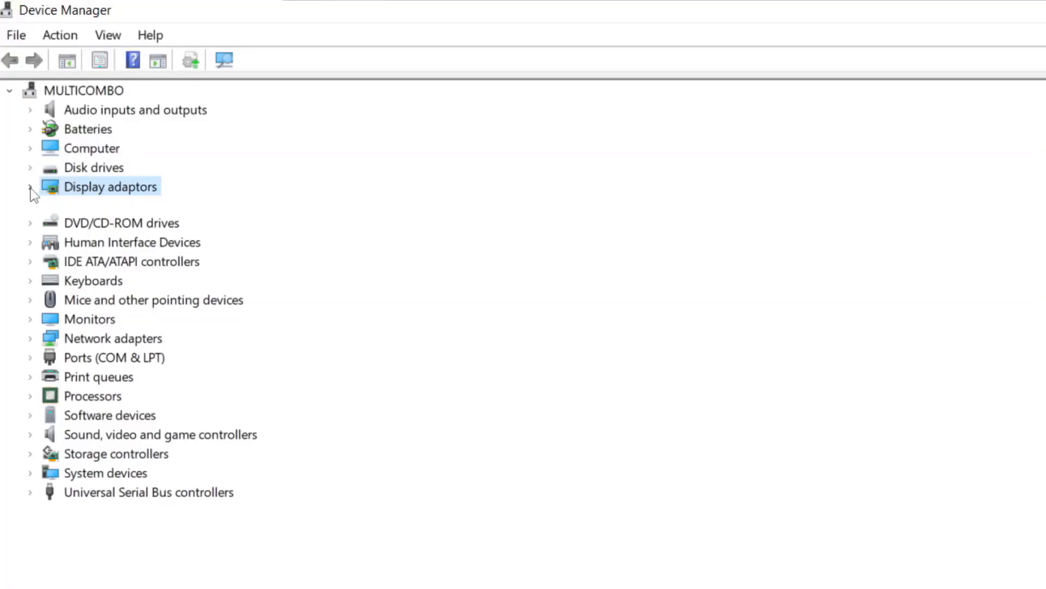
left_click(30, 187)
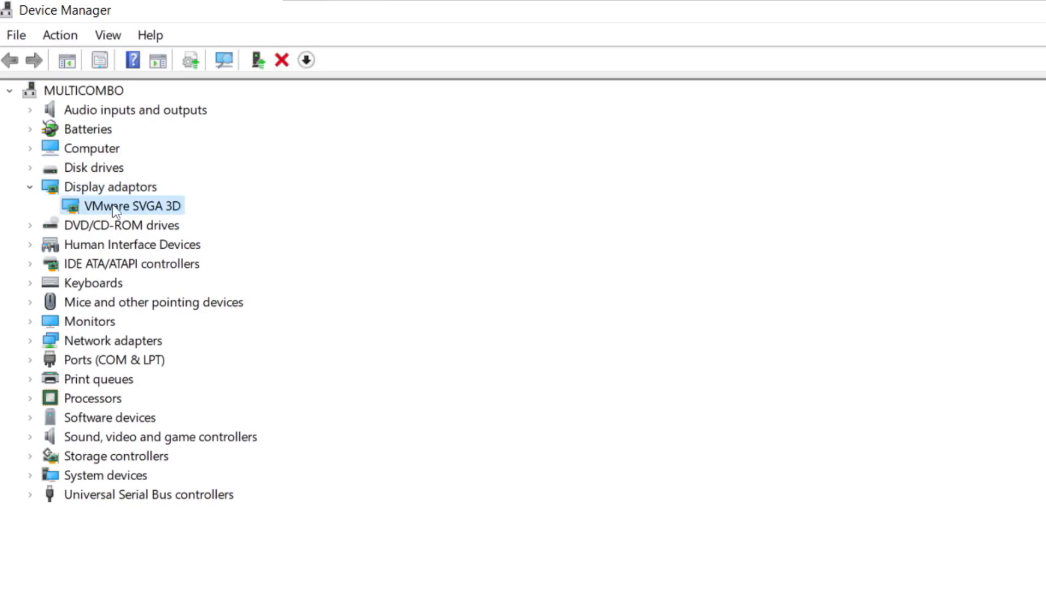
right_click(124, 206)
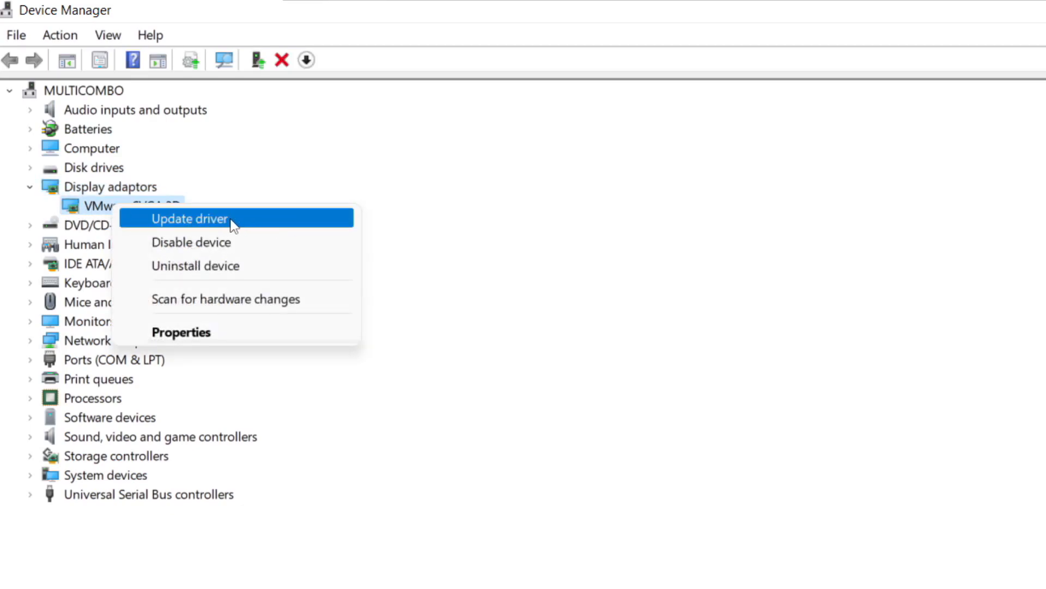
left_click(190, 218)
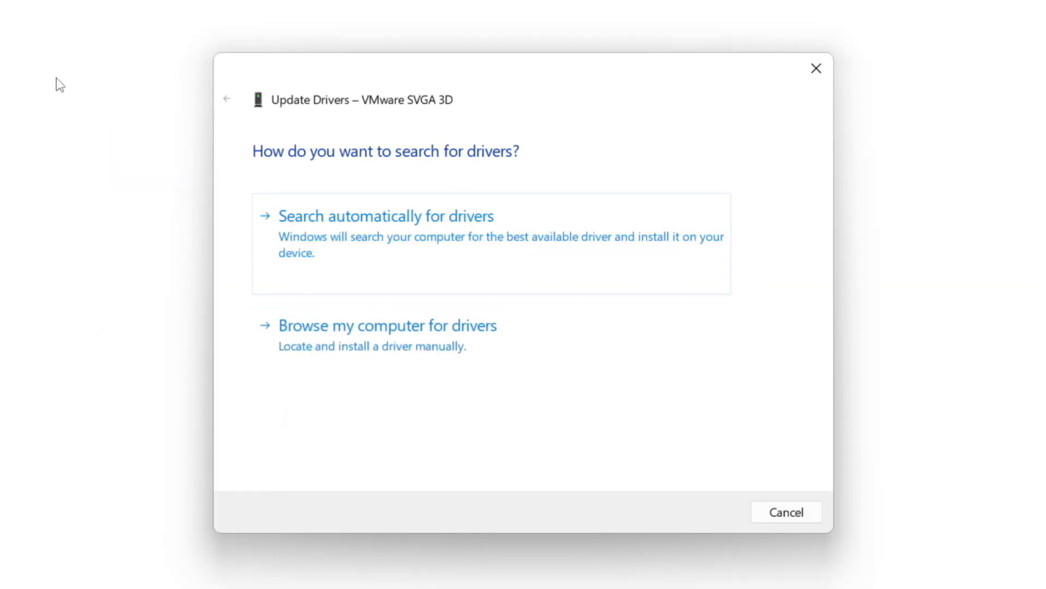
mouse_move(367, 264)
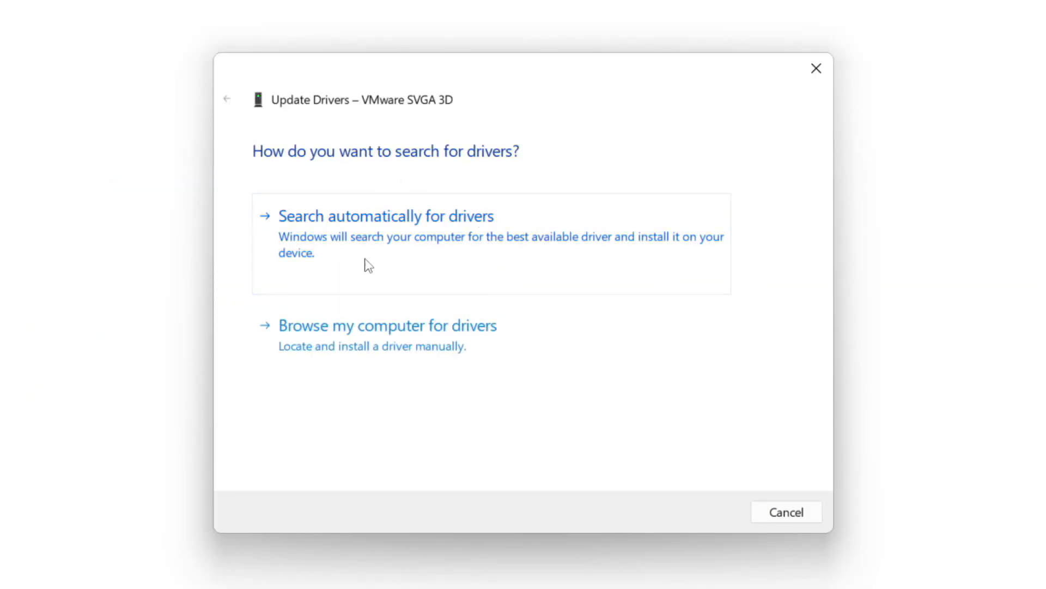
mouse_move(460, 248)
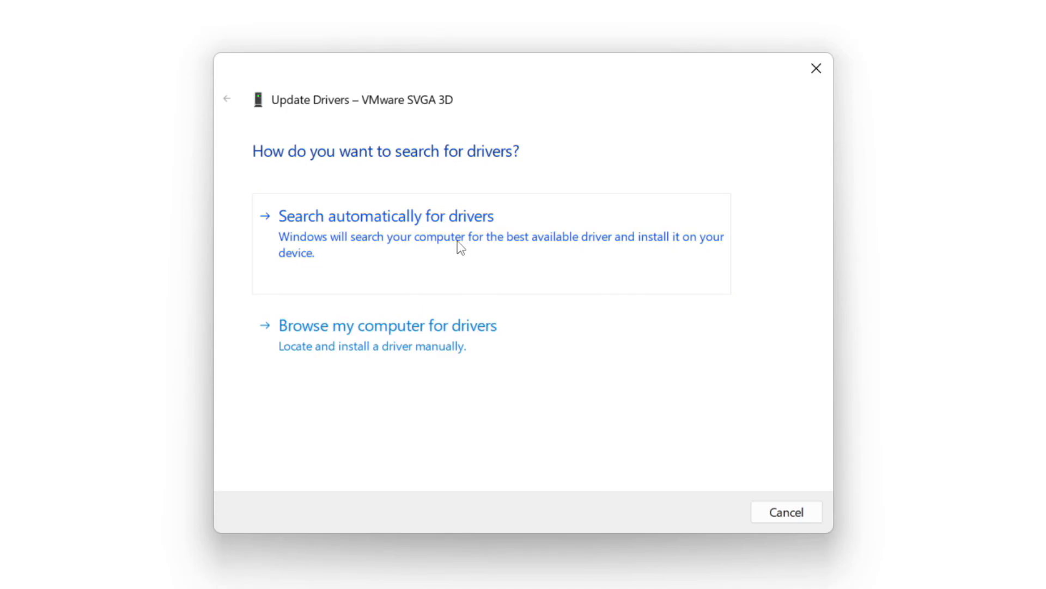
- Search automatically for drivers, confirm the best driver is installed, and close the wizard
left_click(385, 216)
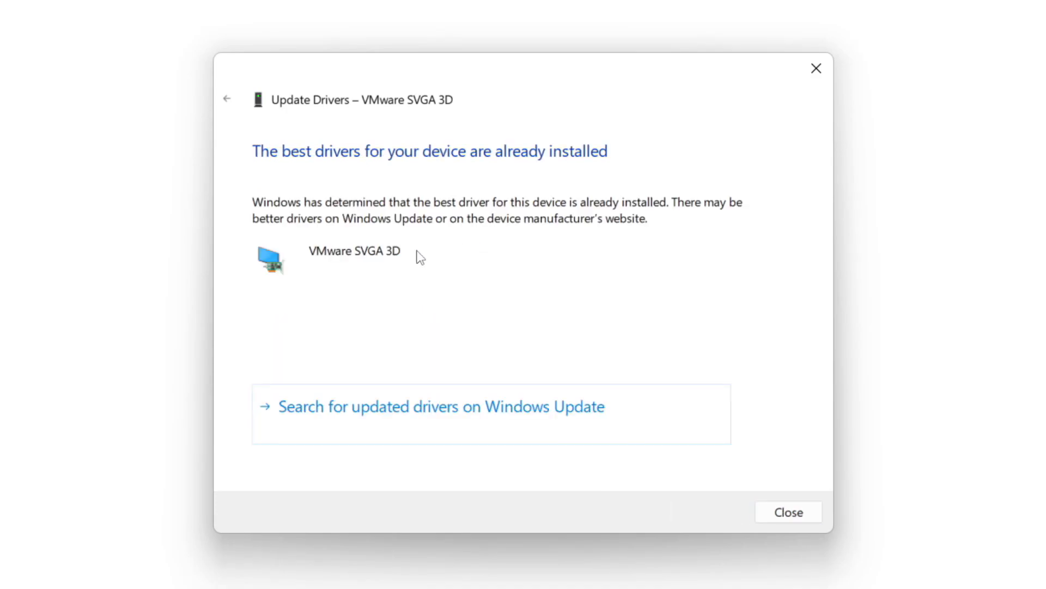
mouse_move(352, 194)
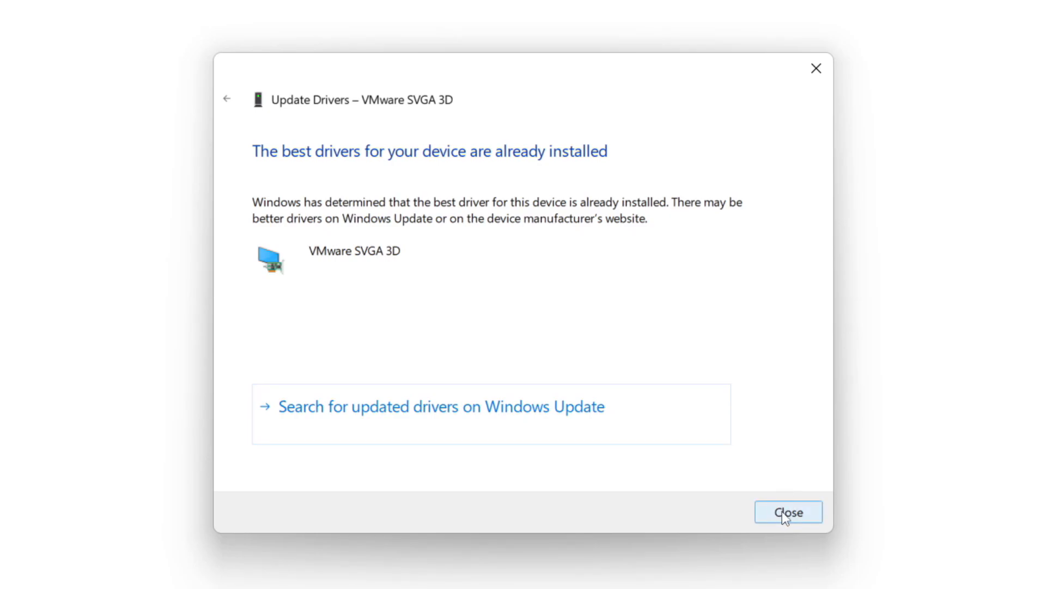
left_click(788, 512)
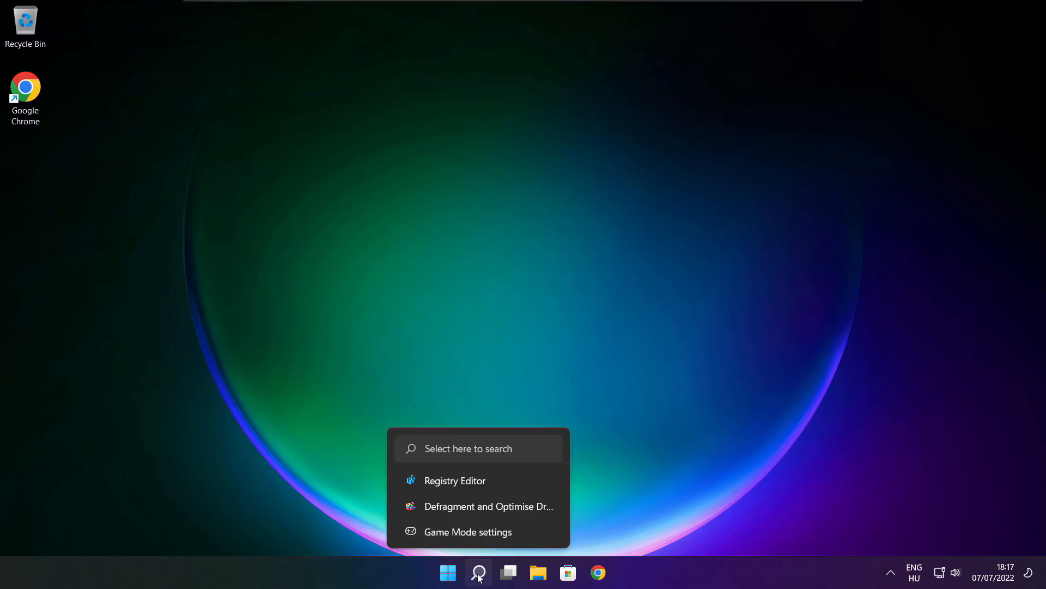
- Reach the Windows Update settings page by searching "update" and choosing Check for updates
left_click(477, 572)
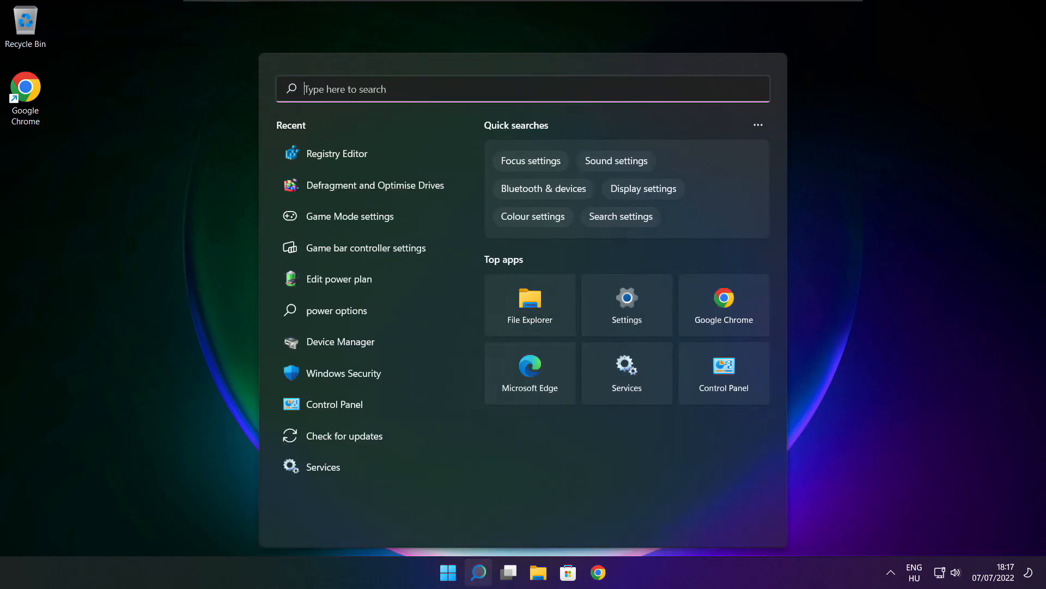
type("updates")
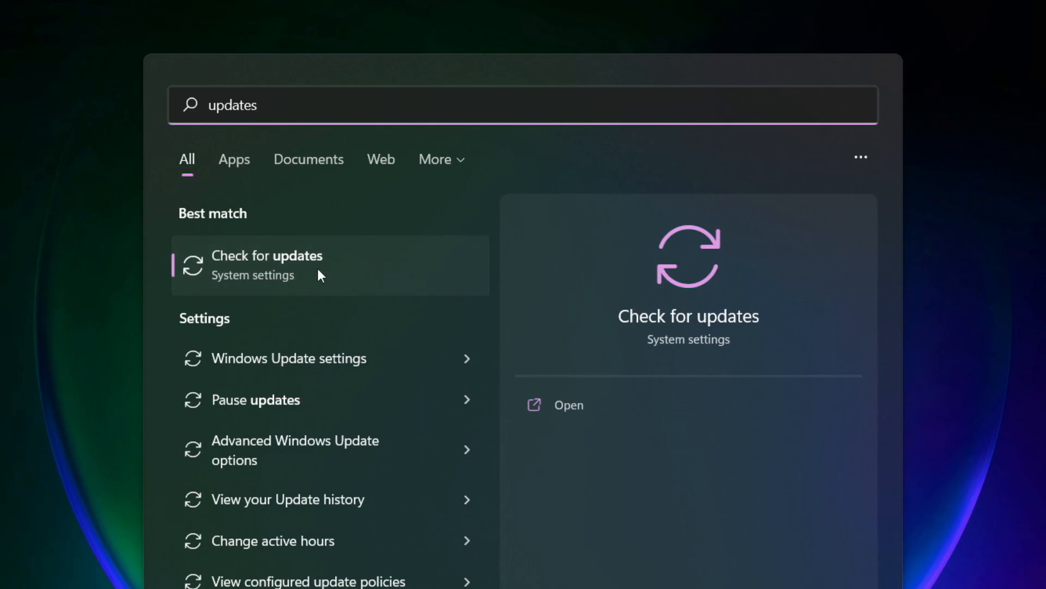
left_click(267, 264)
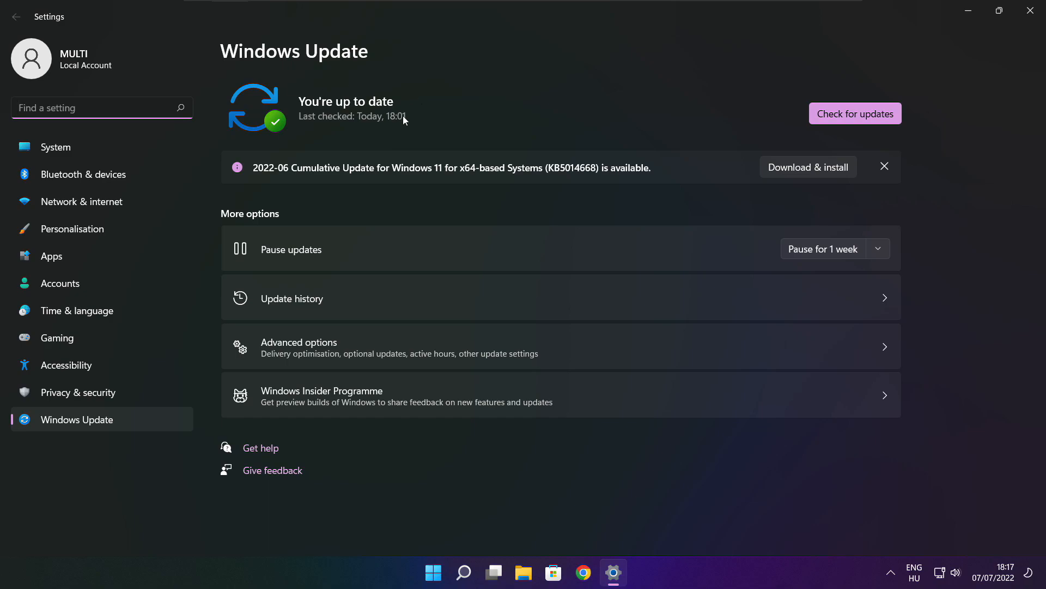
- Run a fresh Windows update check showing the PC up to date, then close Settings
left_click(854, 112)
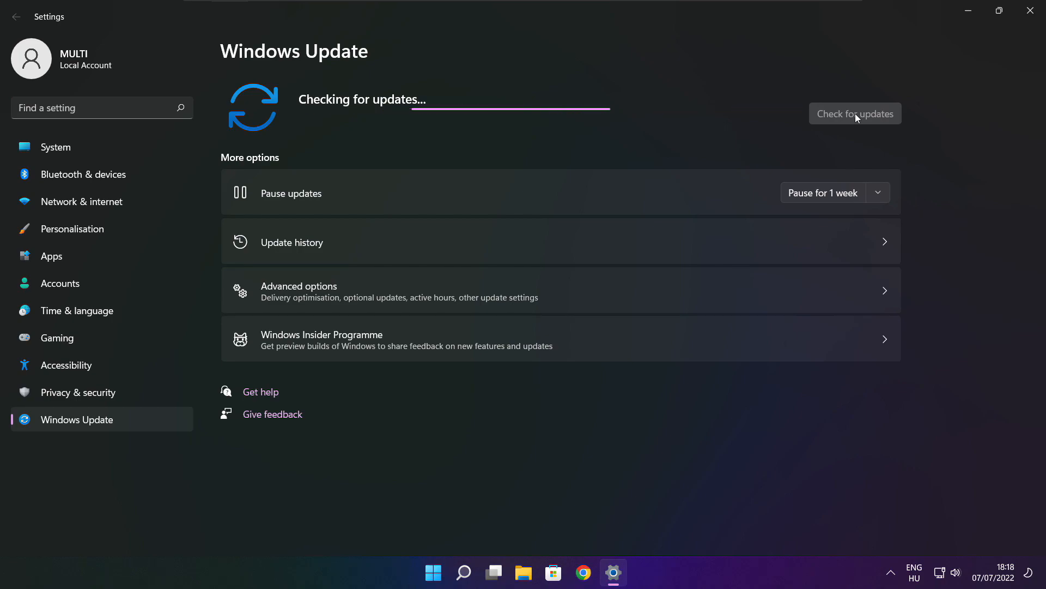
left_click(855, 112)
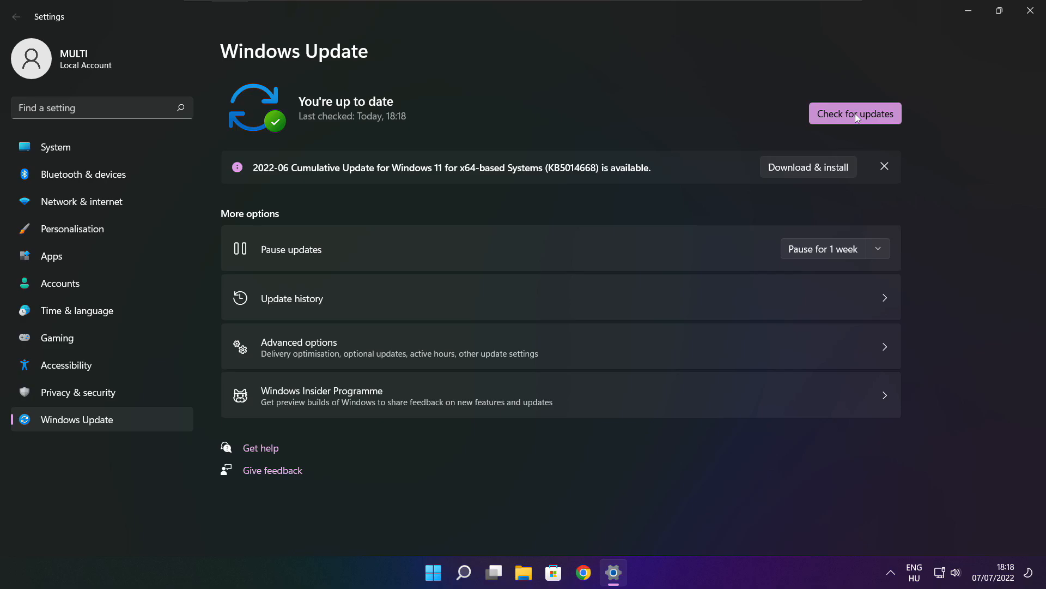
mouse_move(1033, 11)
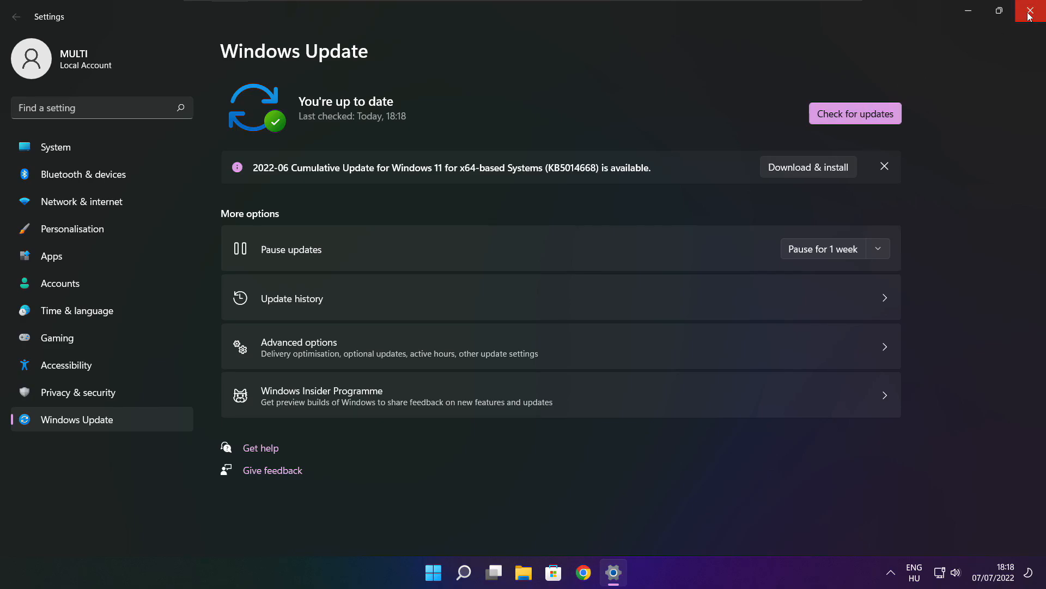
left_click(1035, 11)
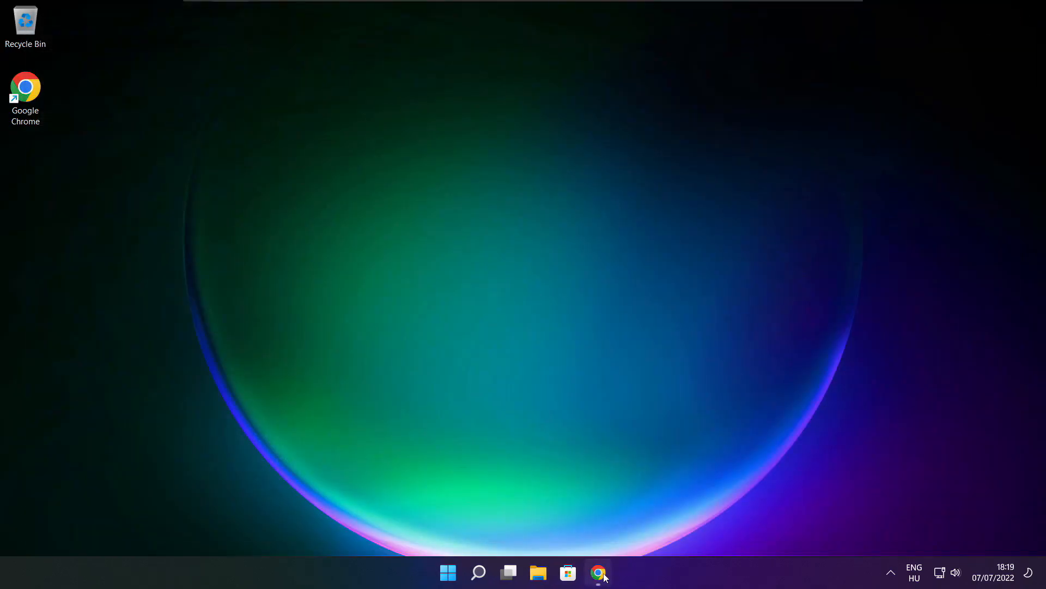
- Download the DirectX End-User Runtime Web Installer (dxwebsetup.exe) from Microsoft's page in Chrome
left_click(598, 572)
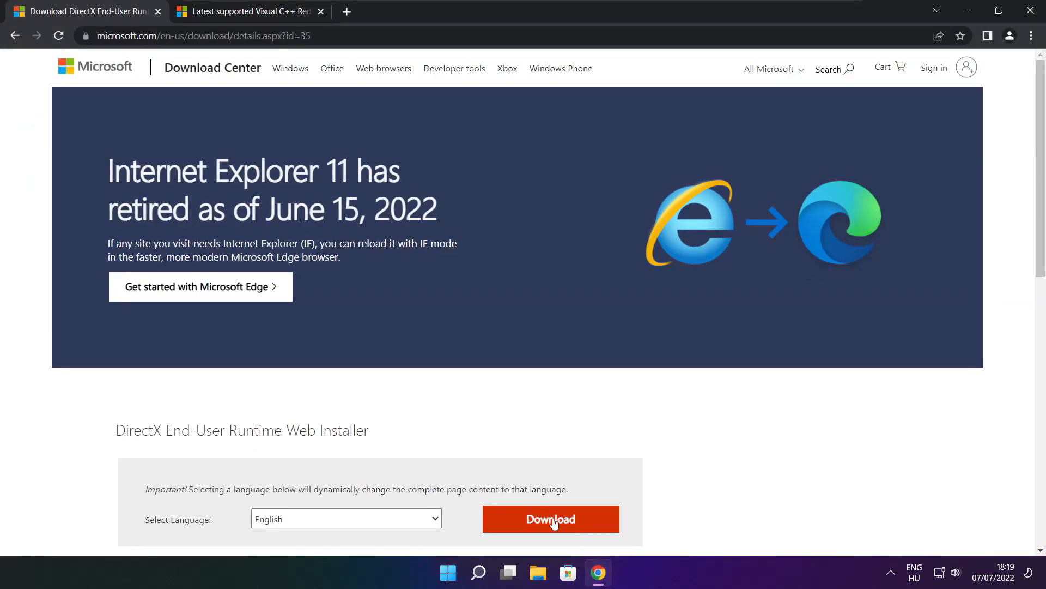
left_click(194, 36)
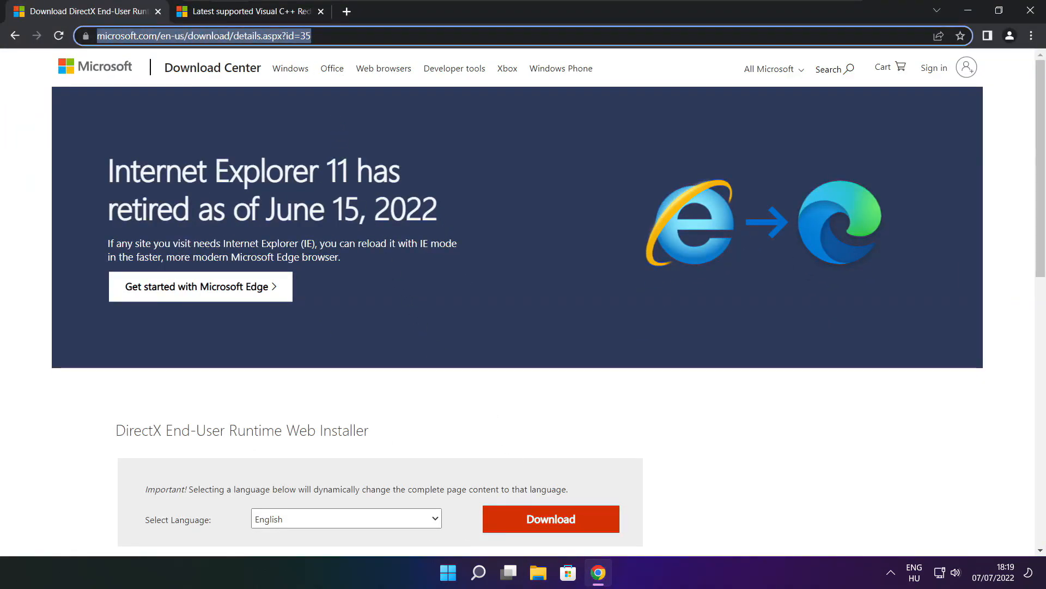
left_click(201, 35)
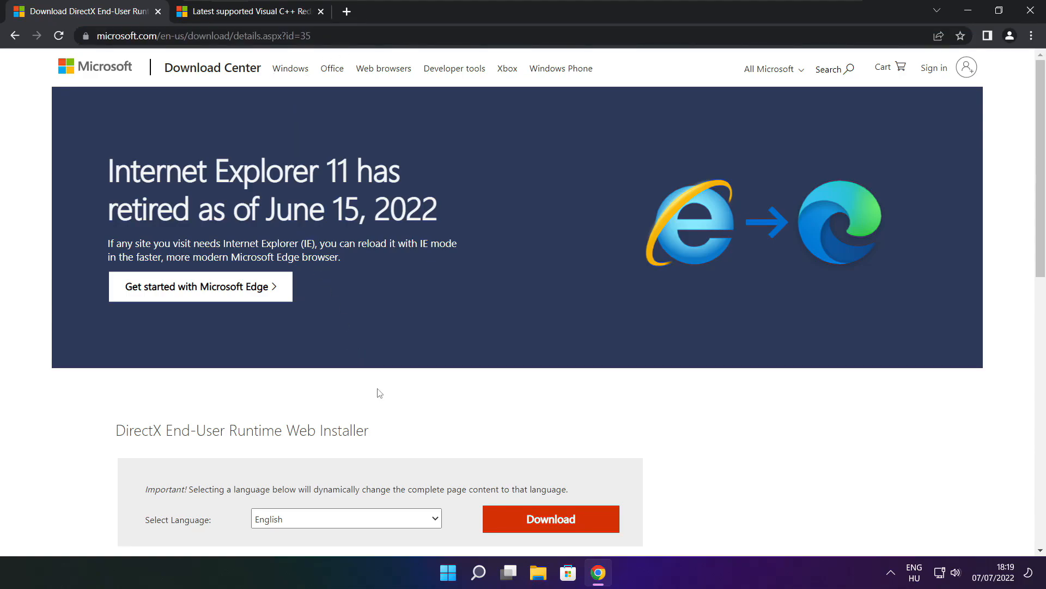
scroll("down", 3)
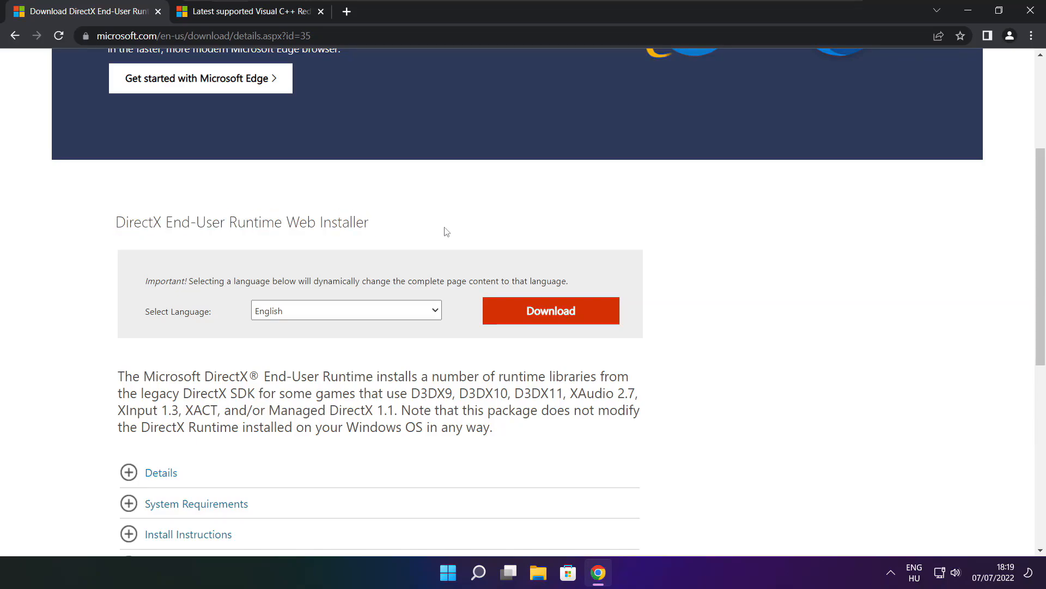
mouse_move(551, 310)
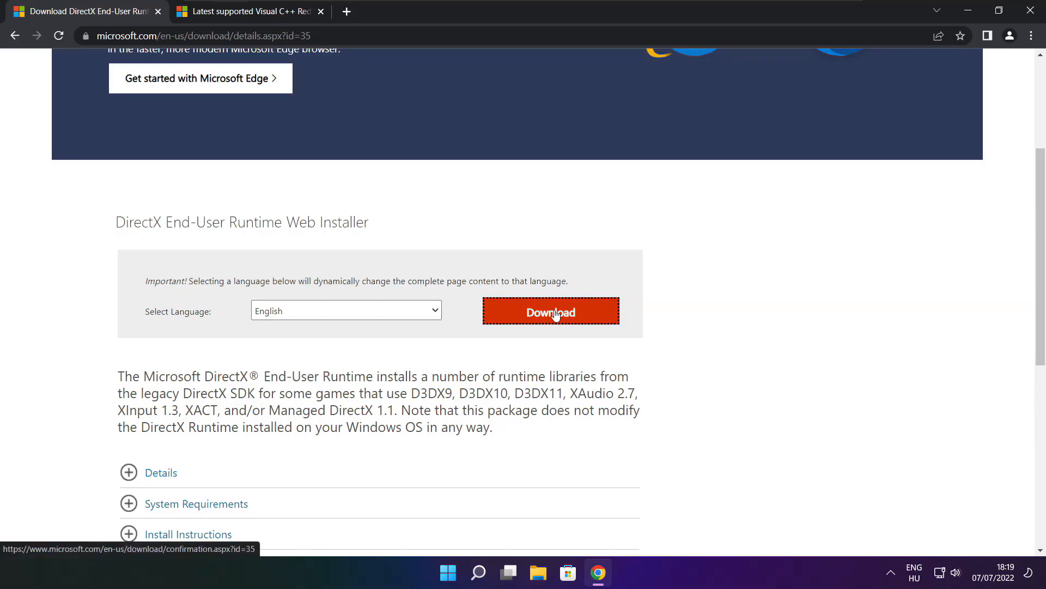
left_click(549, 312)
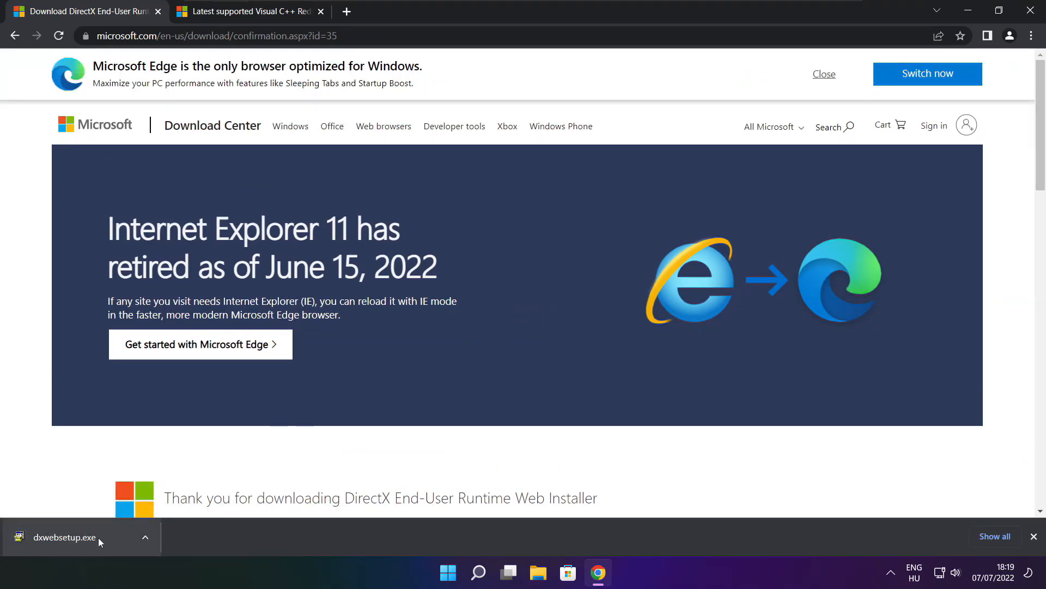
- Launch dxwebsetup.exe, accept the license agreement and decline the Bing Bar
left_click(63, 538)
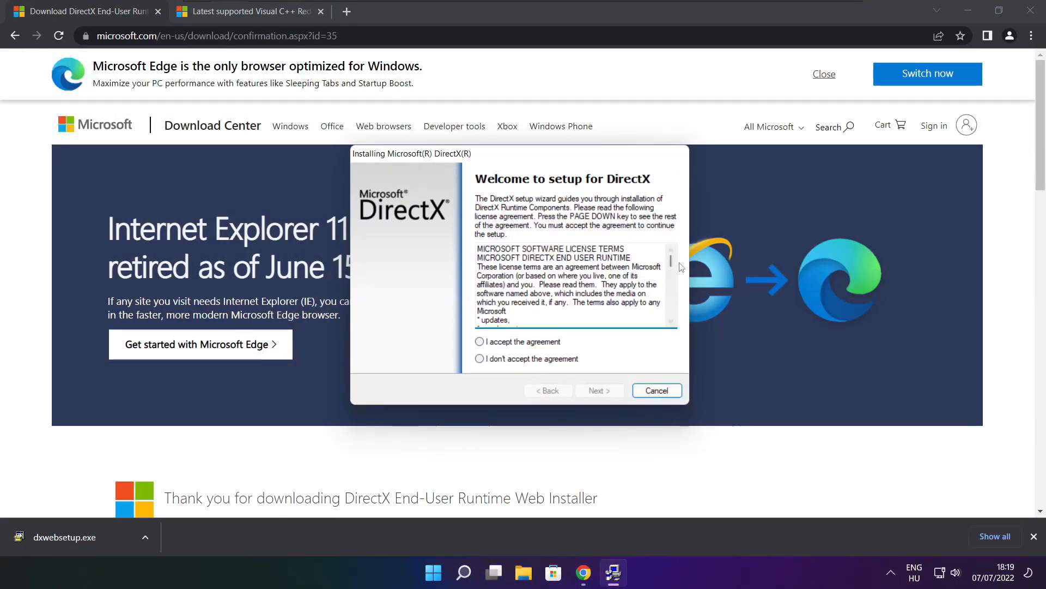
scroll("down", 3)
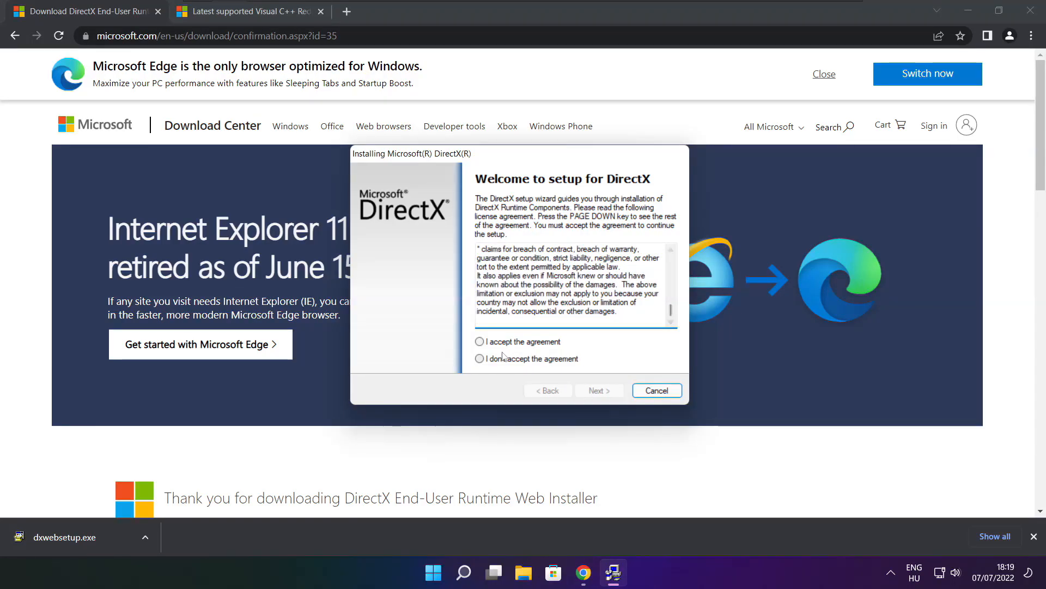
left_click(479, 341)
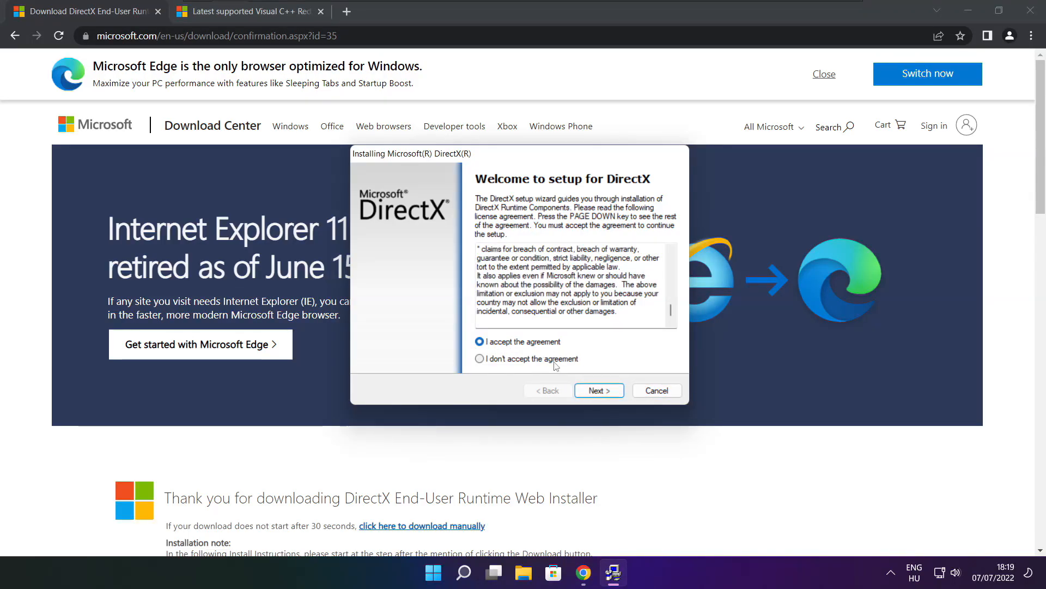
left_click(599, 390)
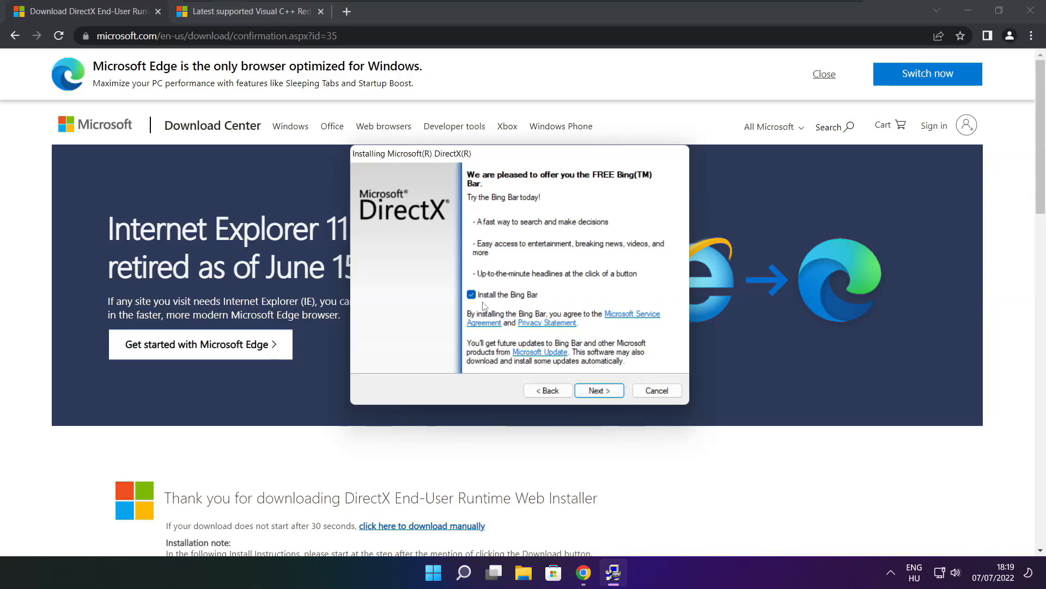
left_click(471, 294)
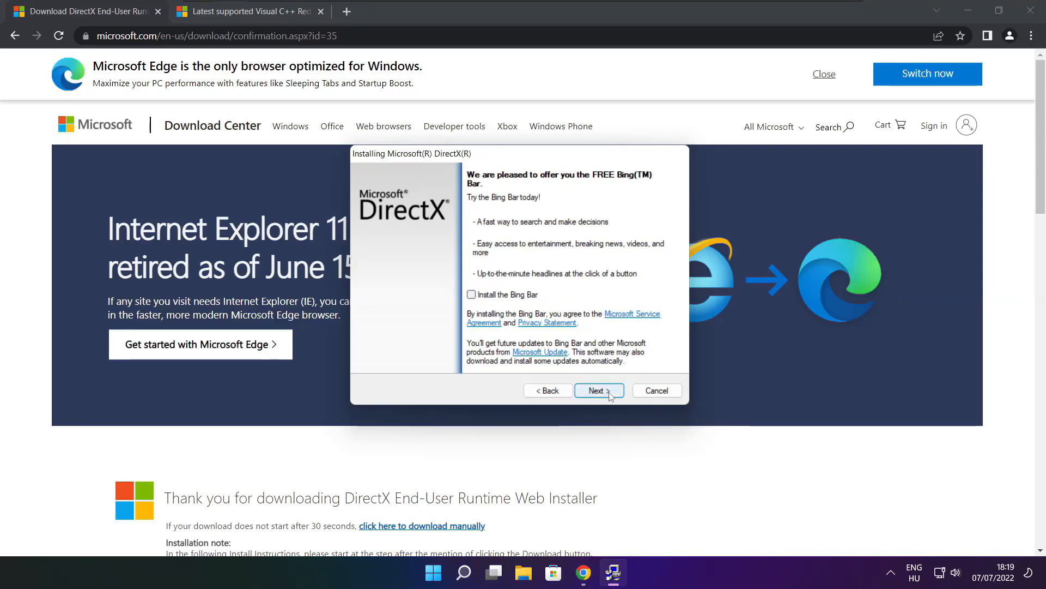
- Install the DirectX runtime components and finish the setup wizard
left_click(598, 390)
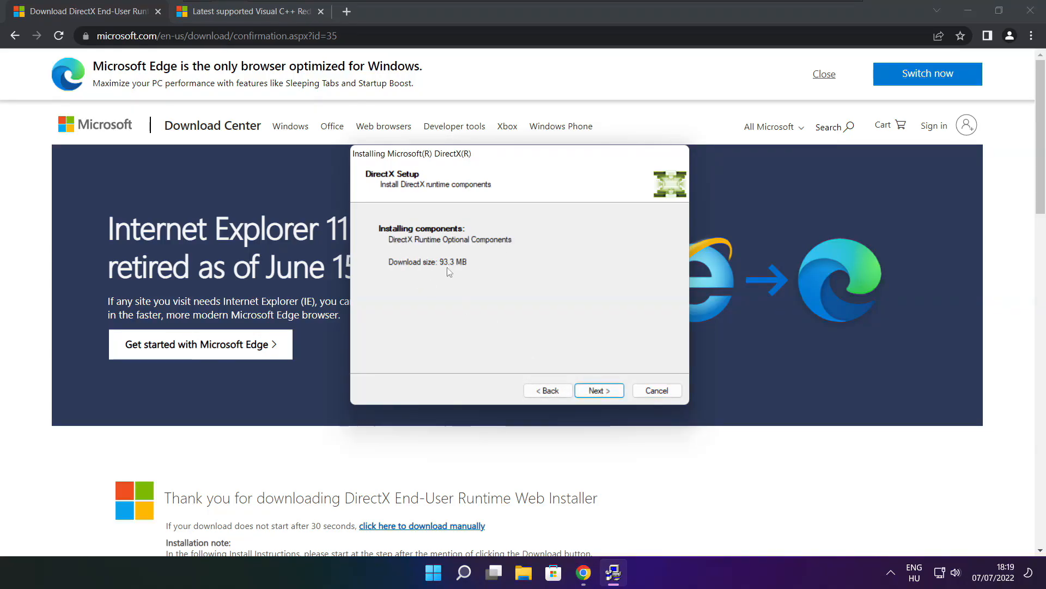
left_click(598, 391)
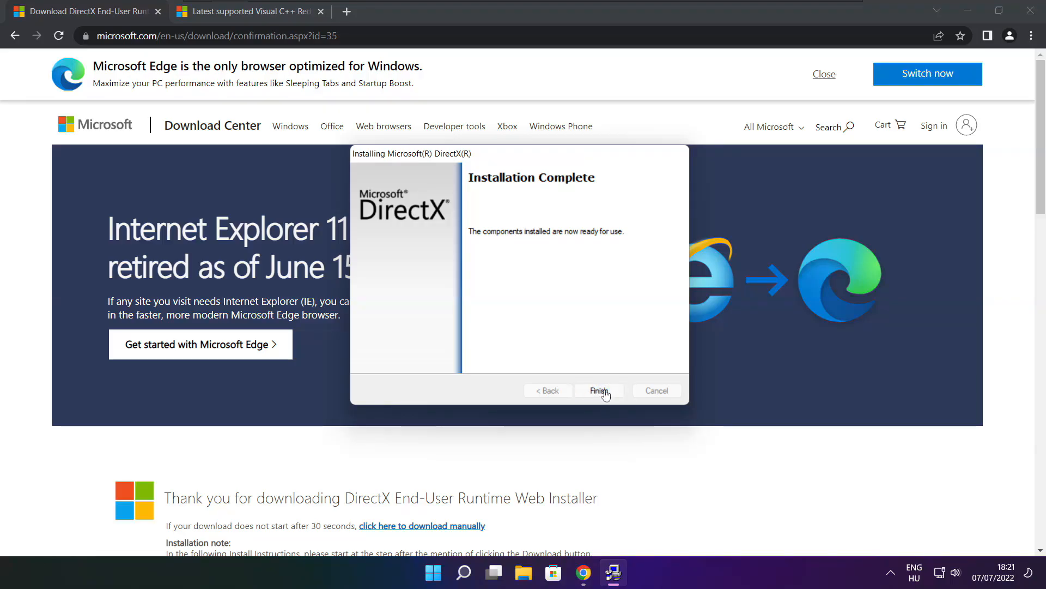
left_click(599, 390)
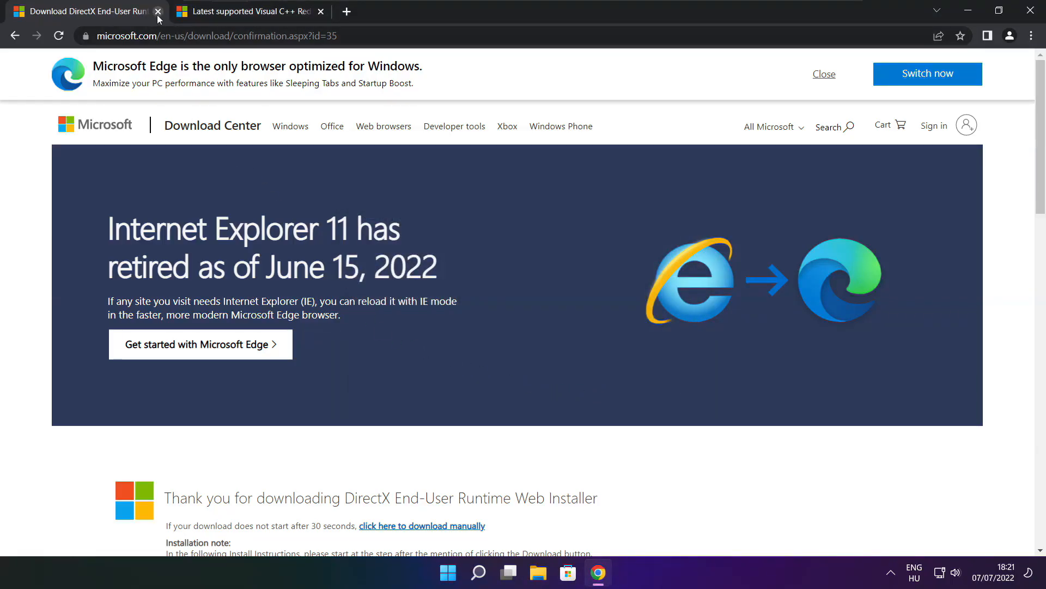
- Close the DirectX tab and download the ARM64 and x86 Visual C++ Redistributable installers
left_click(158, 11)
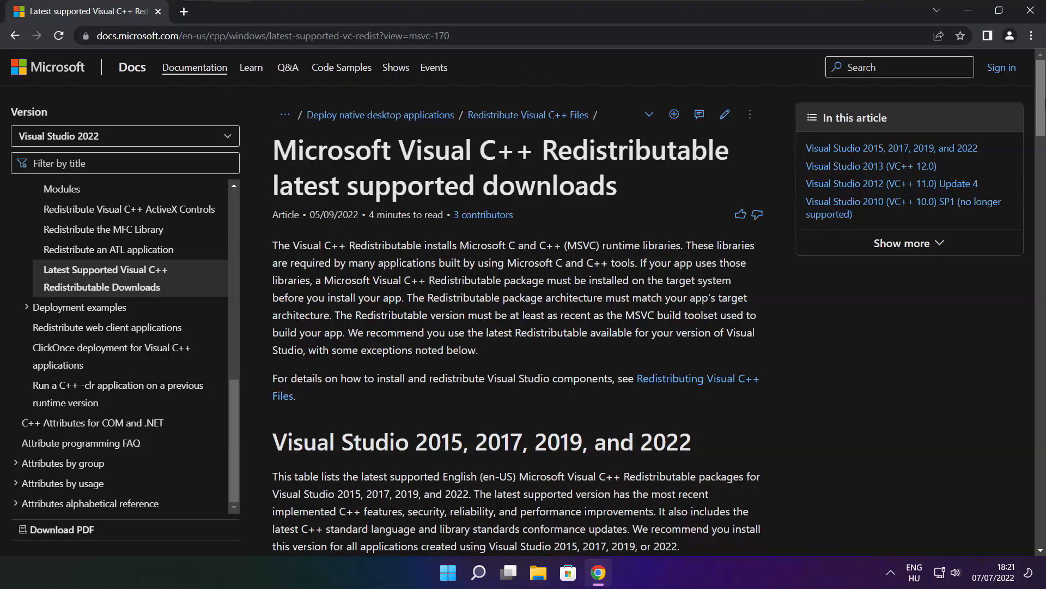
scroll("down", 3)
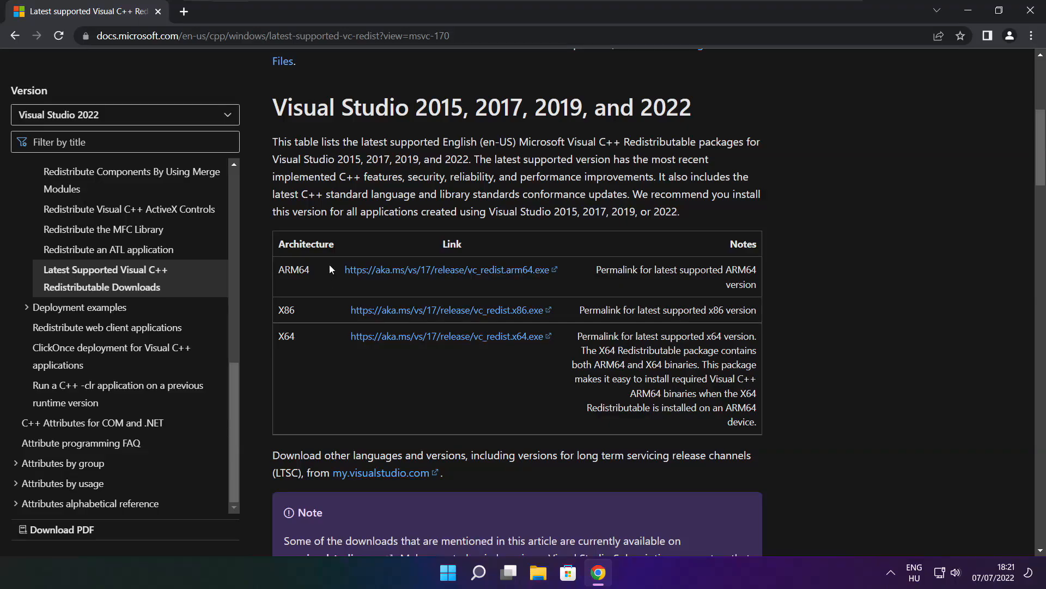
left_click(451, 270)
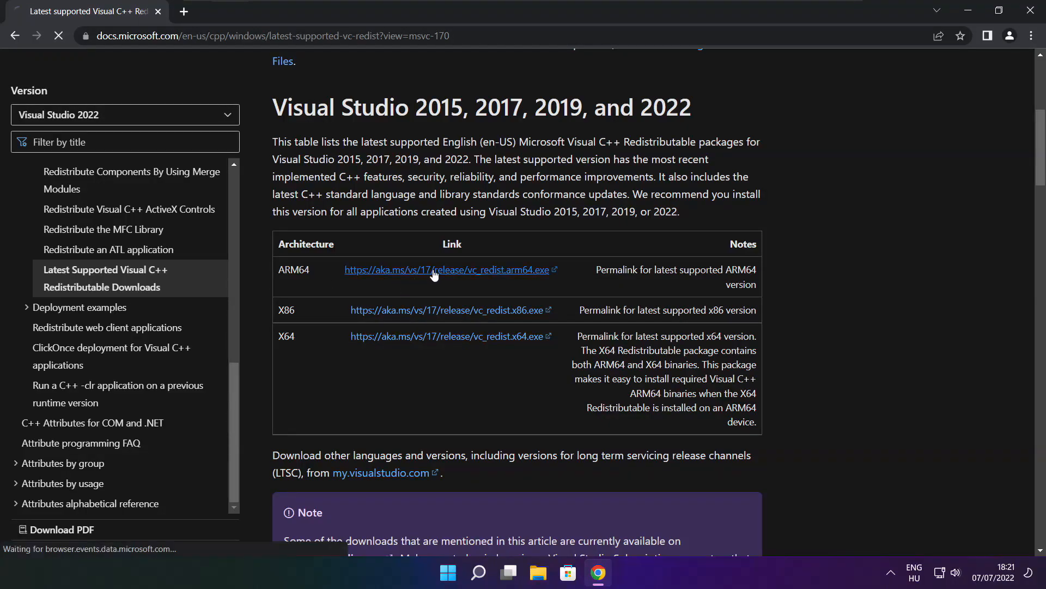
left_click(447, 269)
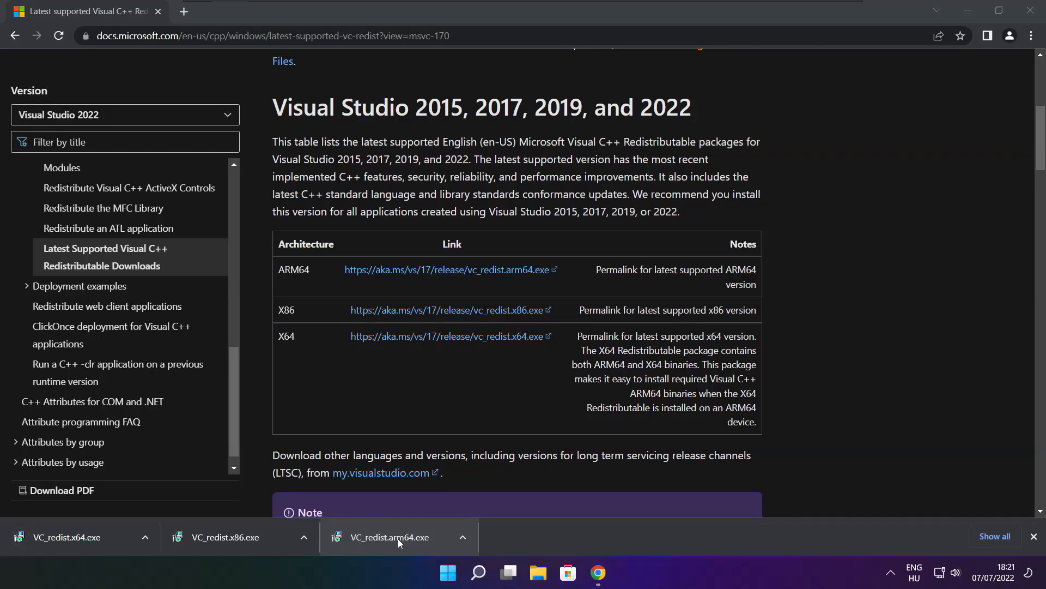
left_click(391, 536)
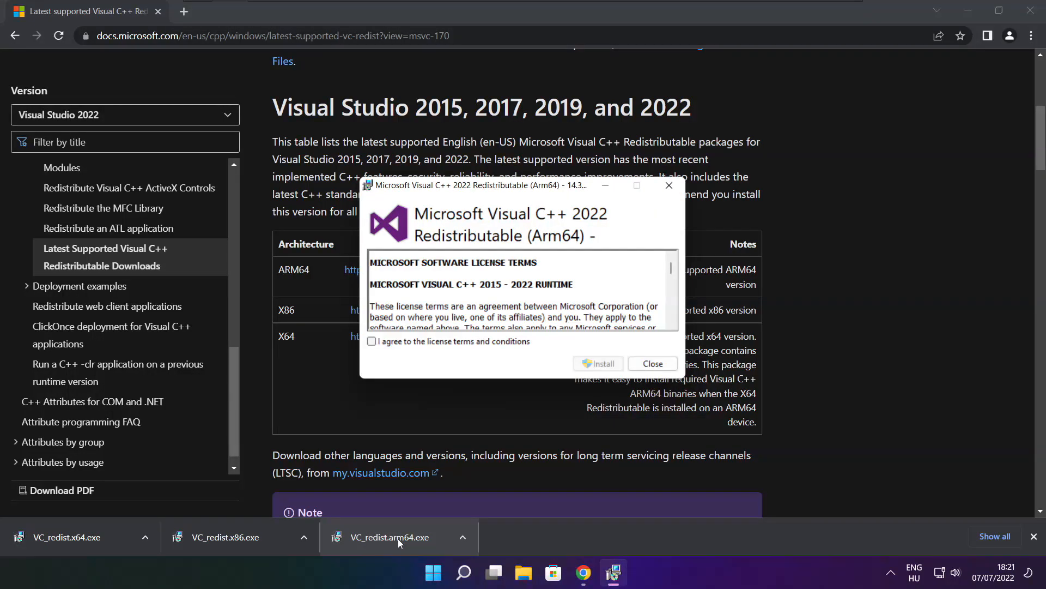
scroll("down", 3)
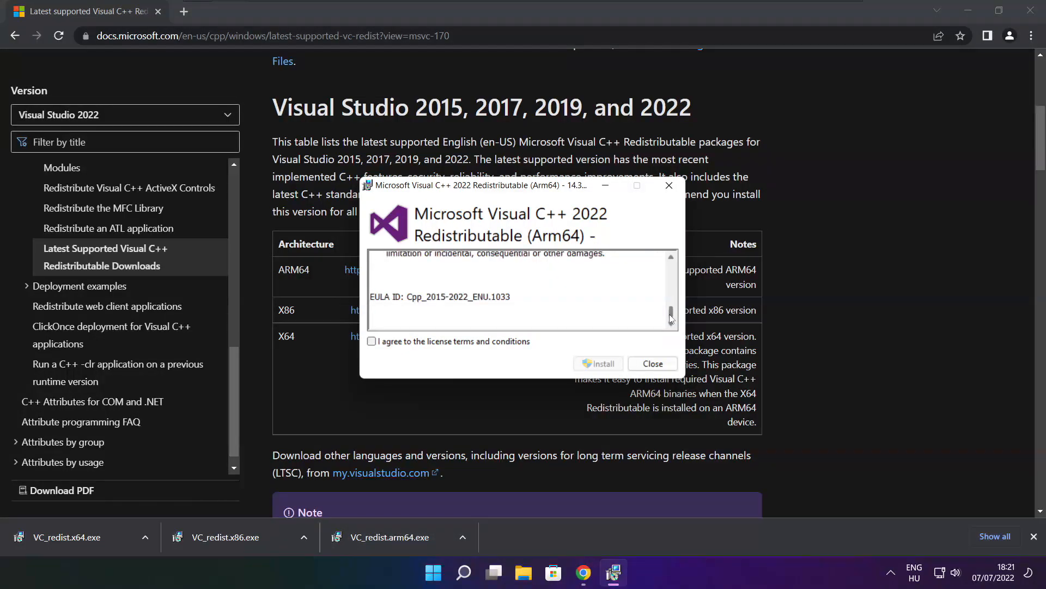
left_click(372, 341)
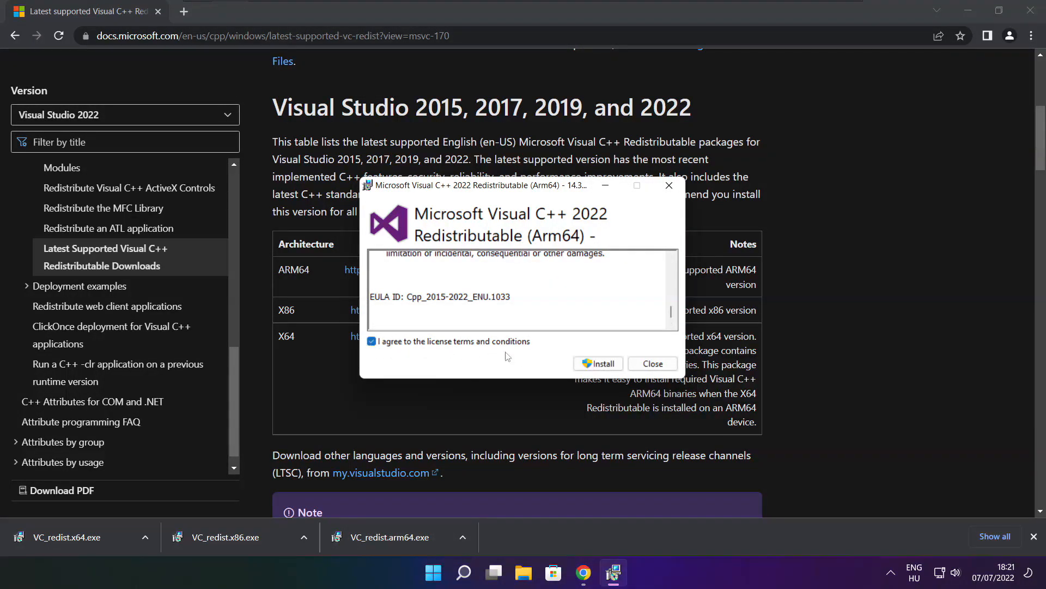
left_click(597, 363)
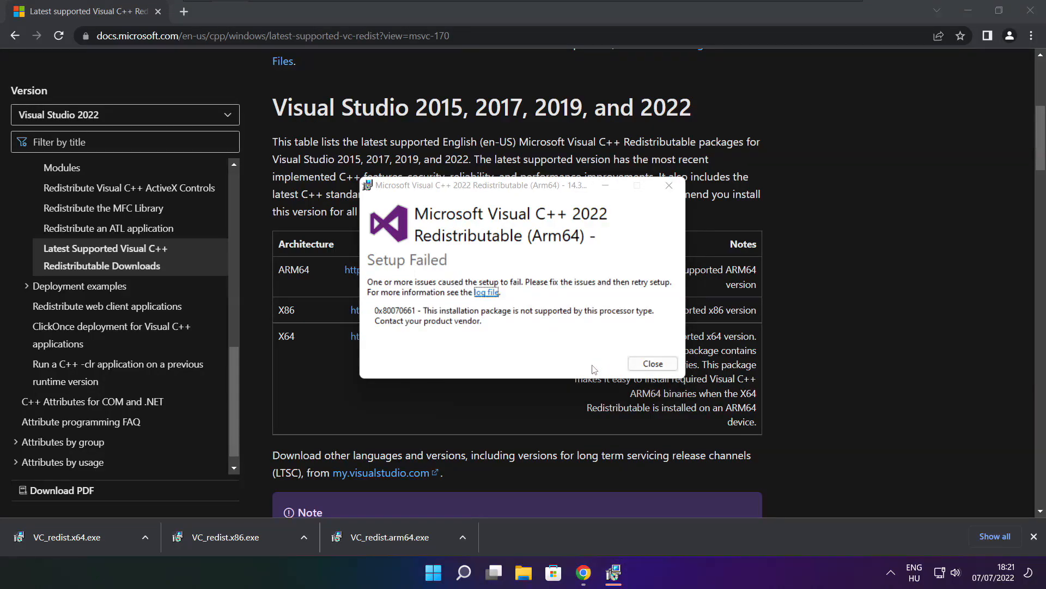
left_click(652, 363)
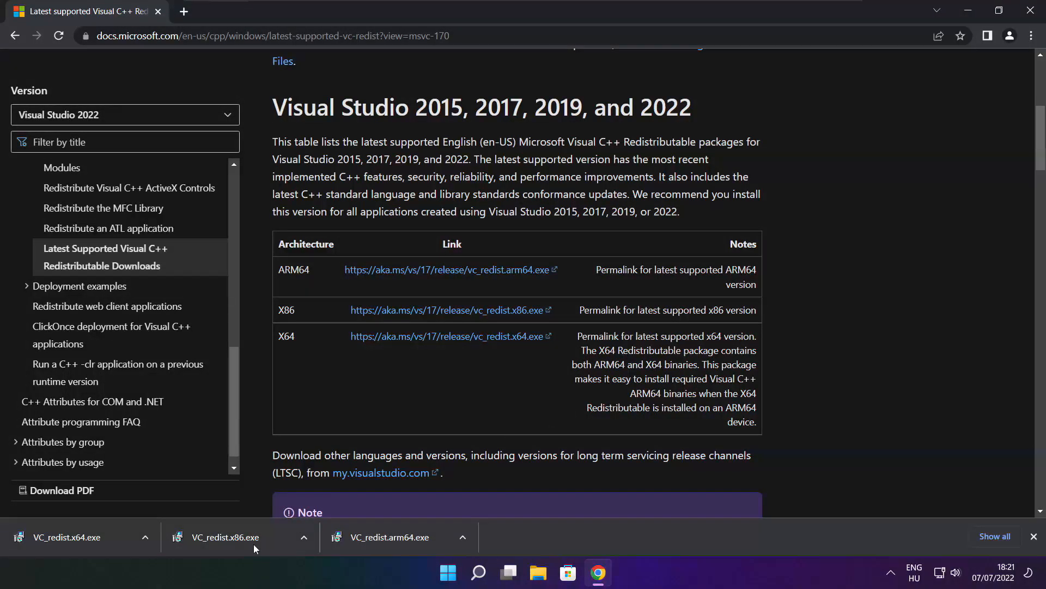
- Run VC_redist.x86.exe, agree to the license, install version 14.32.31332 and close setup
left_click(223, 537)
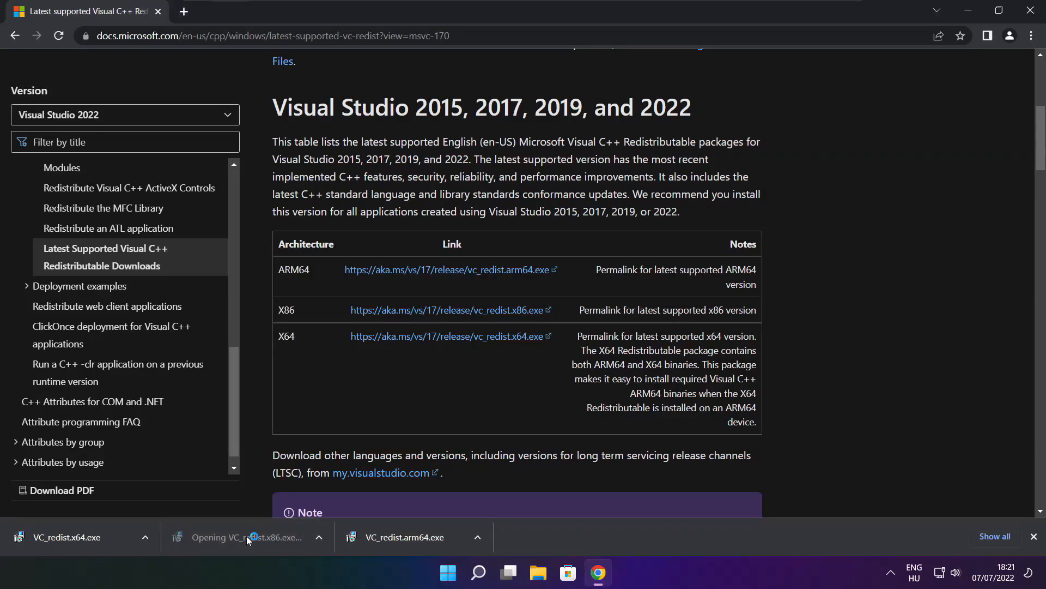
left_click(239, 537)
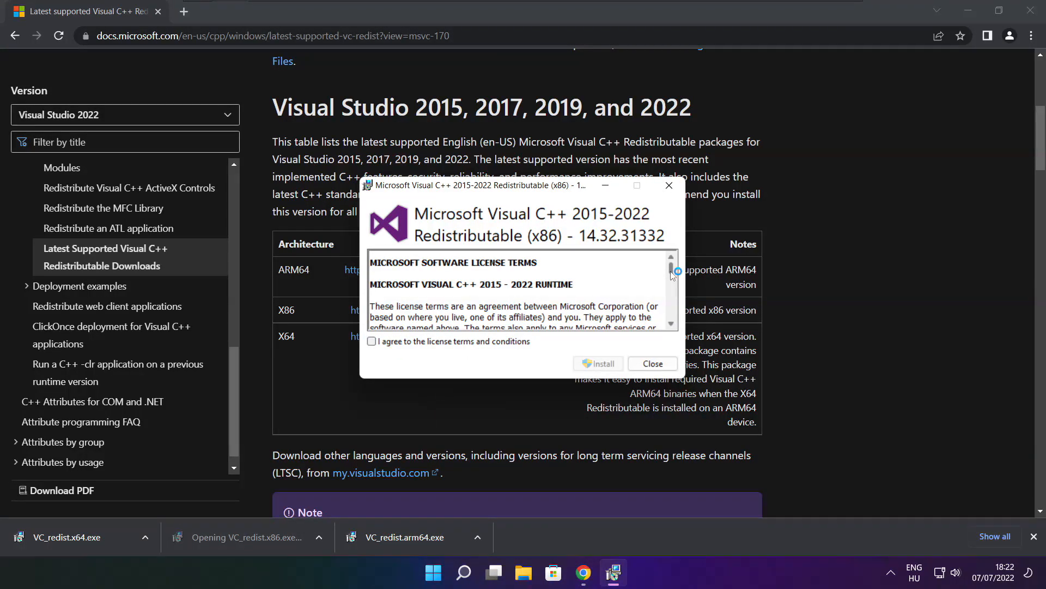
scroll("down", 3)
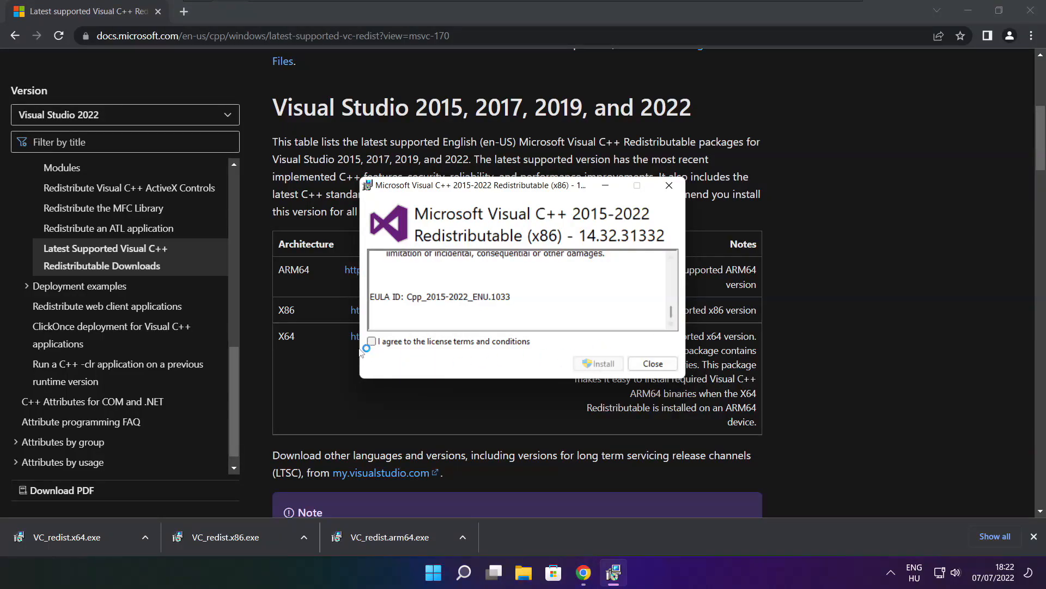
left_click(596, 364)
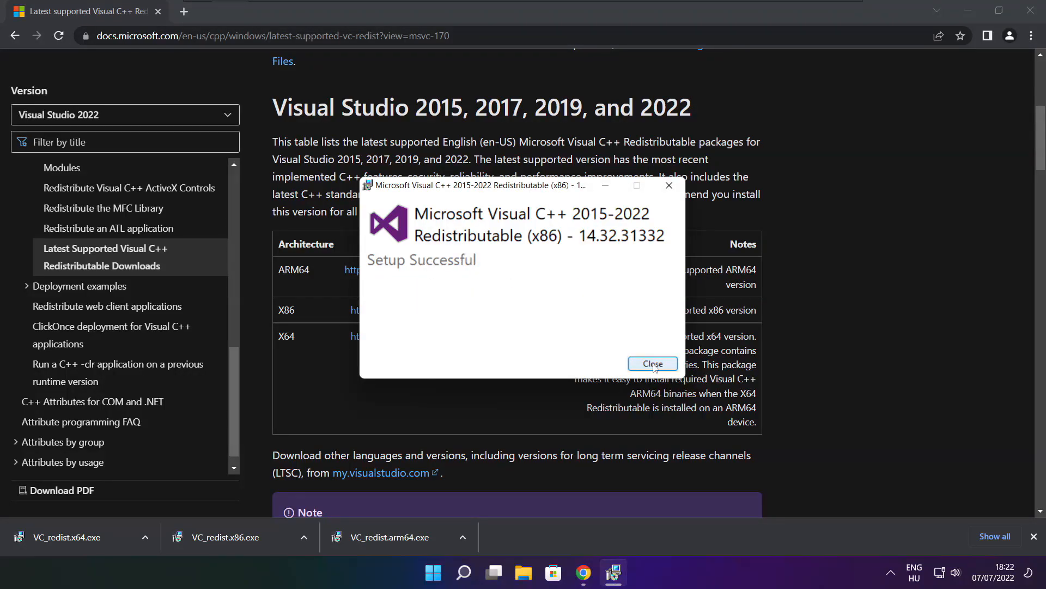
left_click(652, 363)
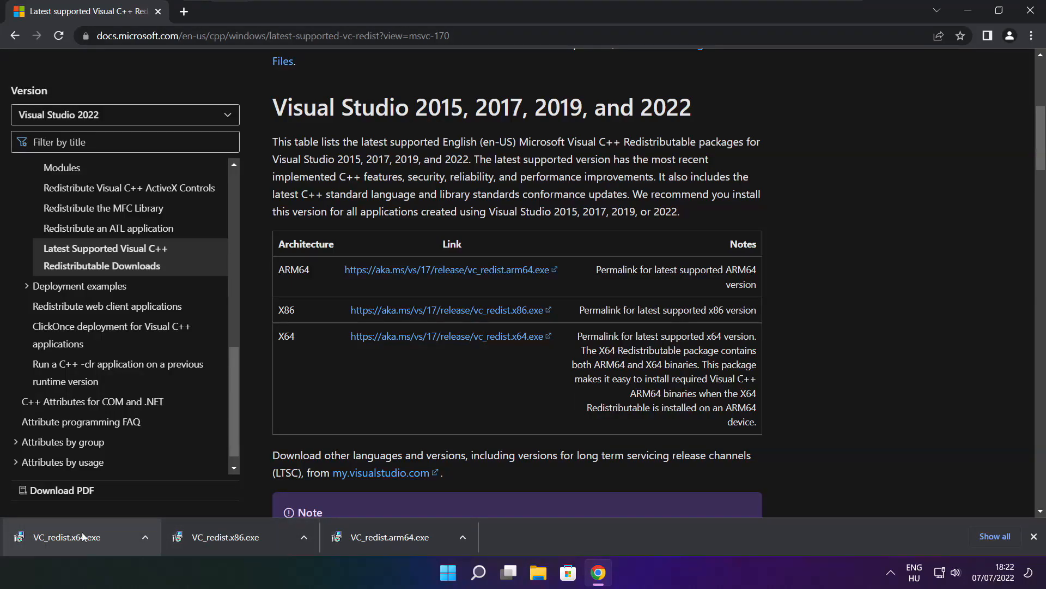
- Run VC_redist.x64.exe, agree to the license, install version 14.32.31332 and close setup
left_click(65, 536)
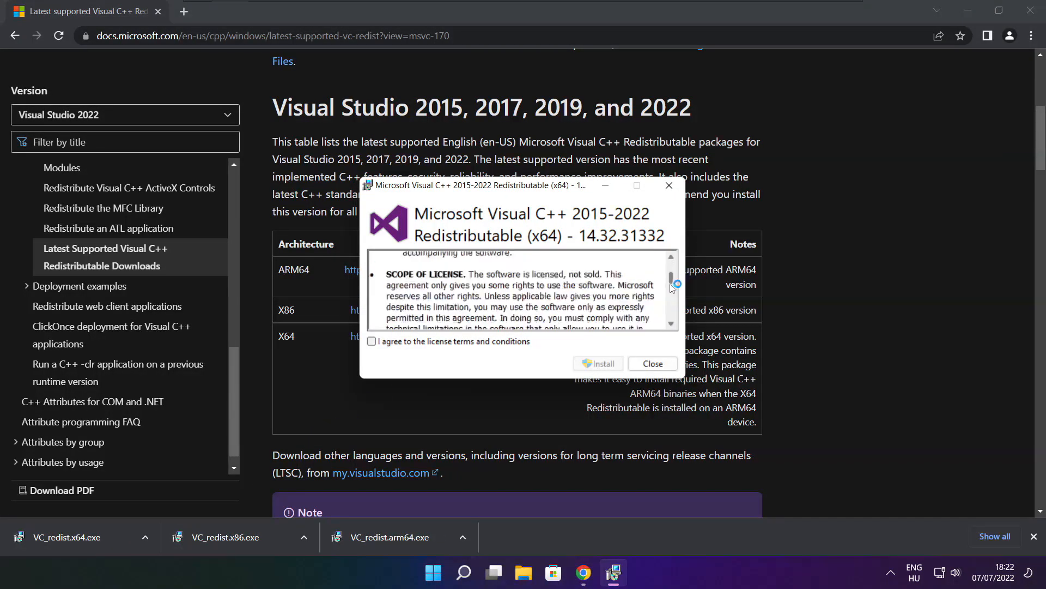
left_click(373, 341)
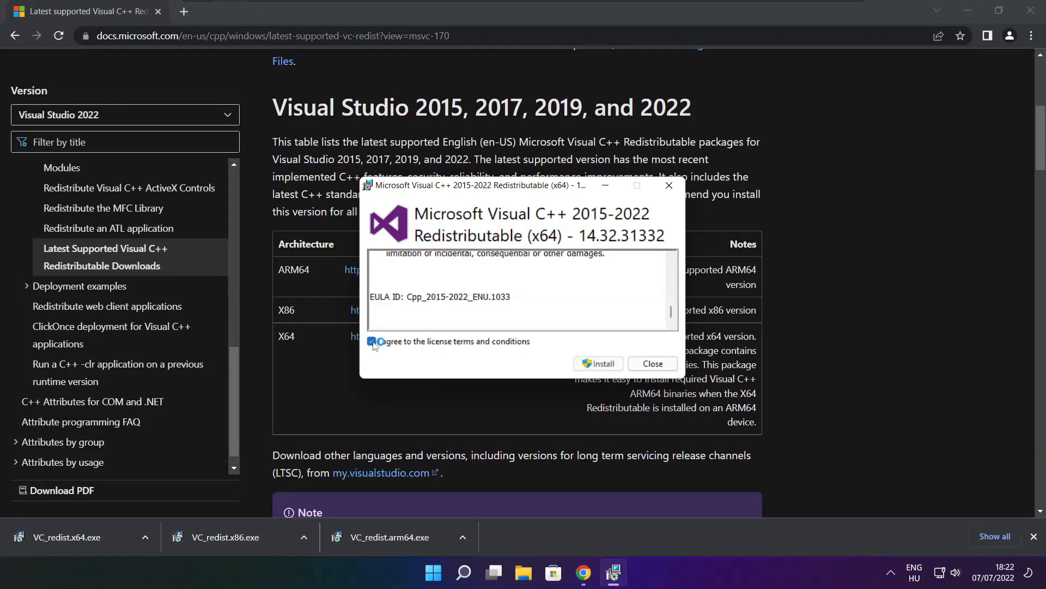
left_click(597, 363)
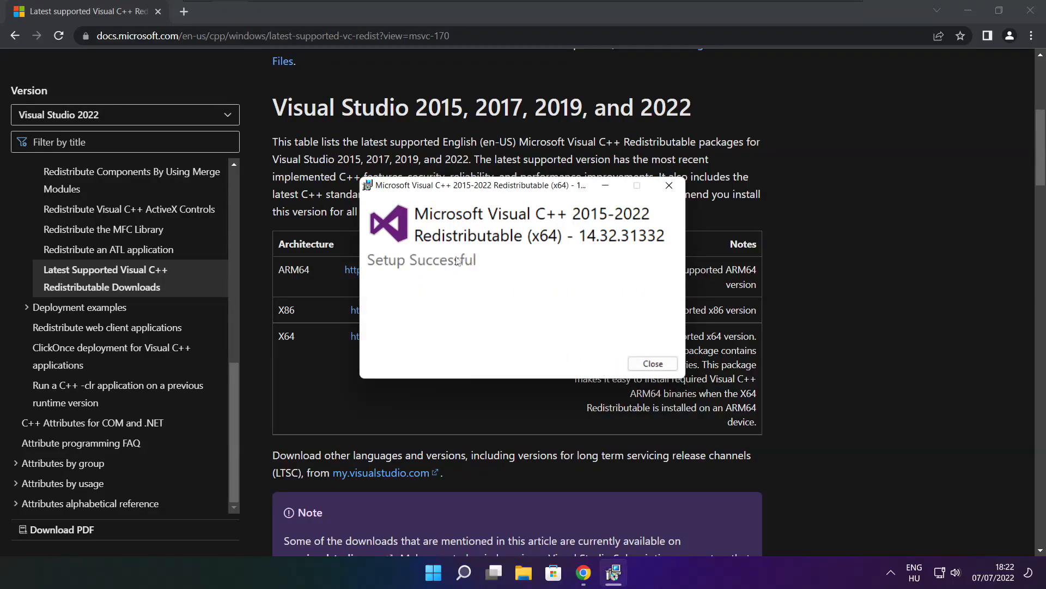
left_click(652, 363)
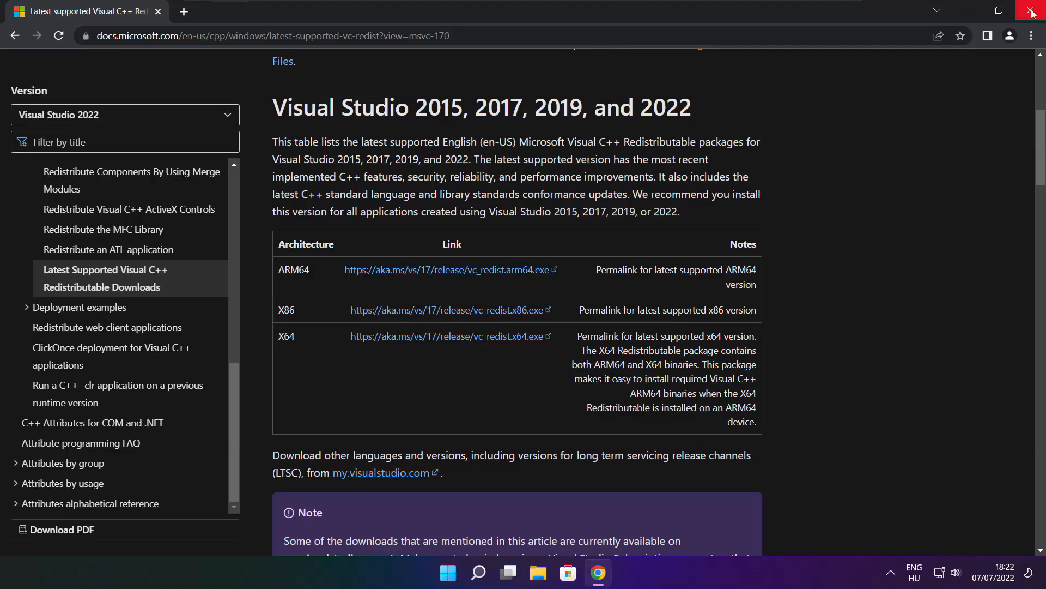
- Close Chrome and bring up the Start menu's power options to restart the PC
left_click(1032, 11)
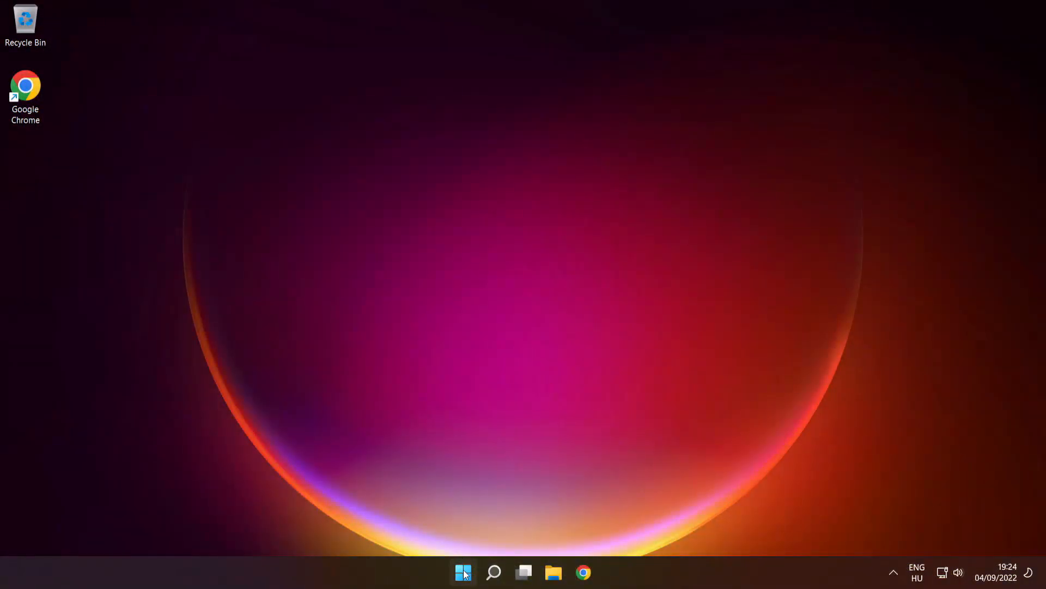
left_click(463, 572)
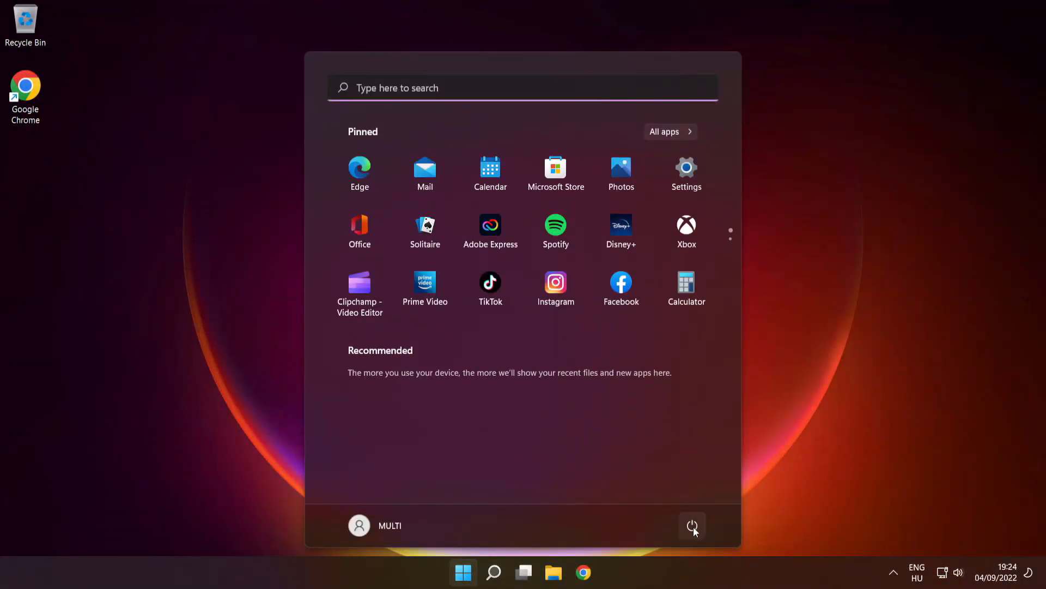
left_click(693, 525)
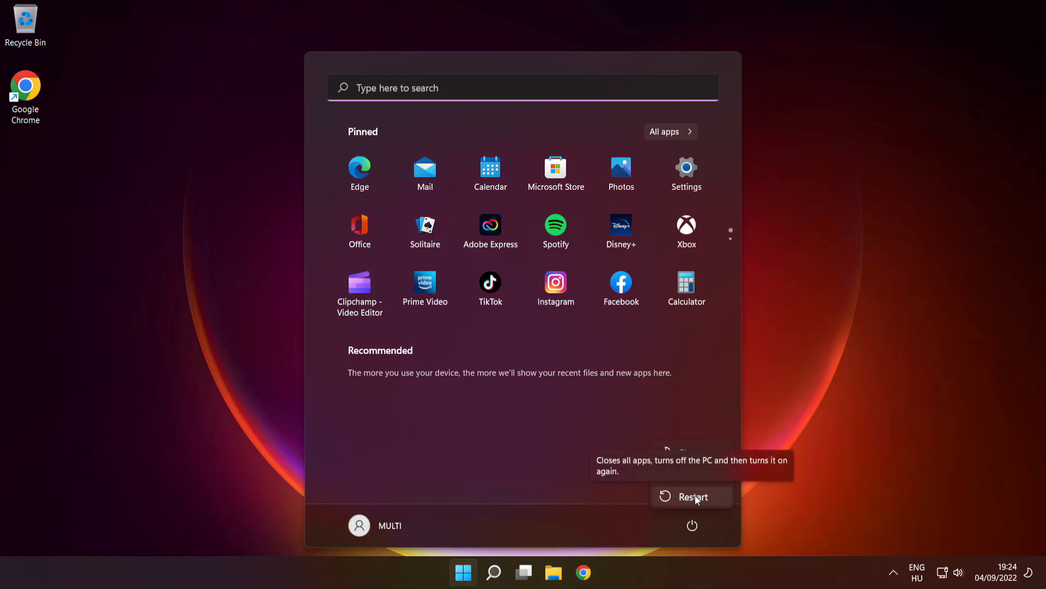